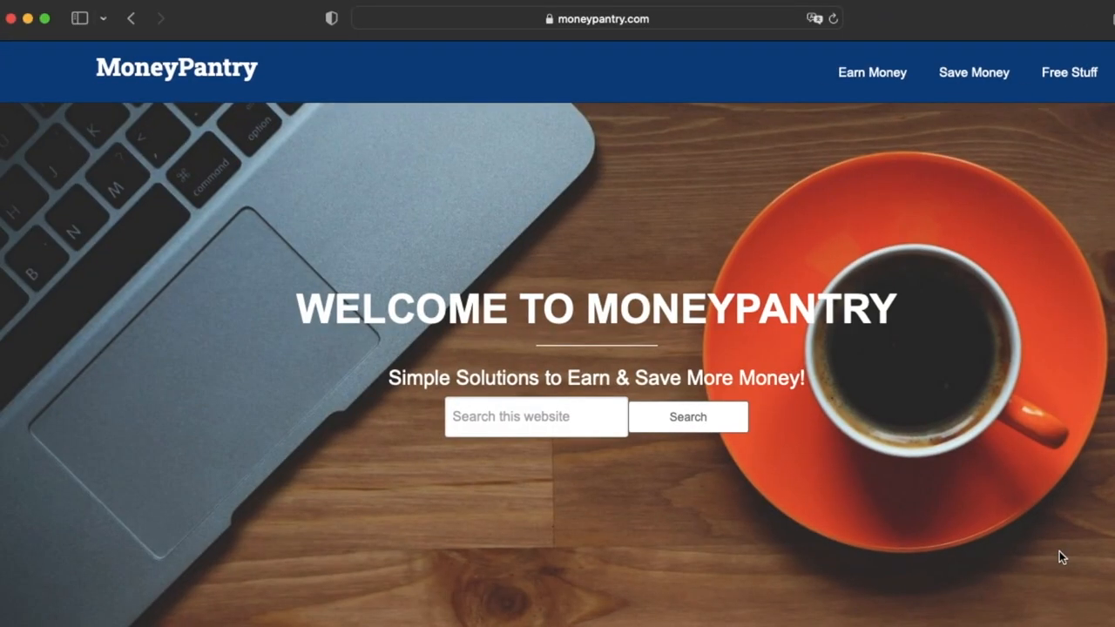
{"action": "mouse_move", "coordinate": [620, 470]}
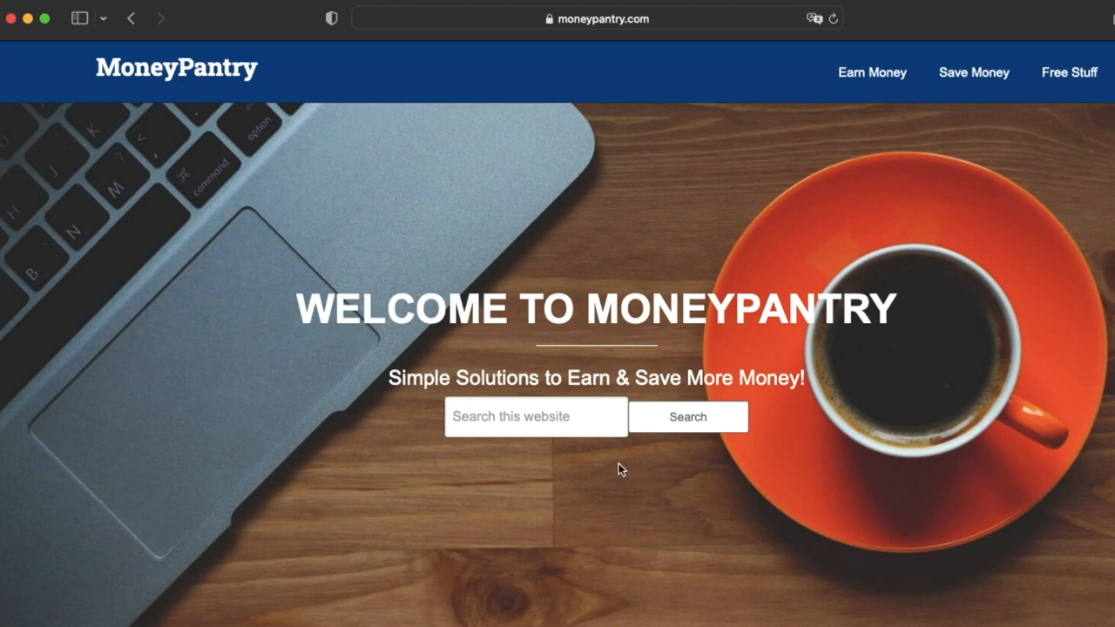
- Fill MoneyPantry's site search with '101', accept the suggested phrase and correct its last word to 'you'
{"action": "left_click", "coordinate": [535, 417]}
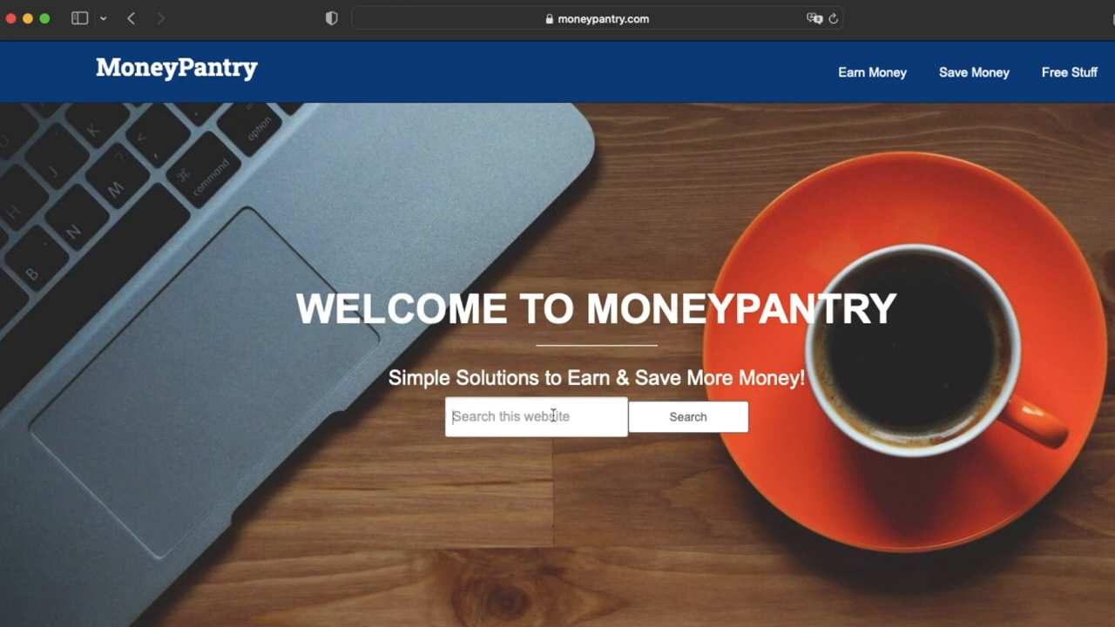
{"action": "type", "text": "101"}
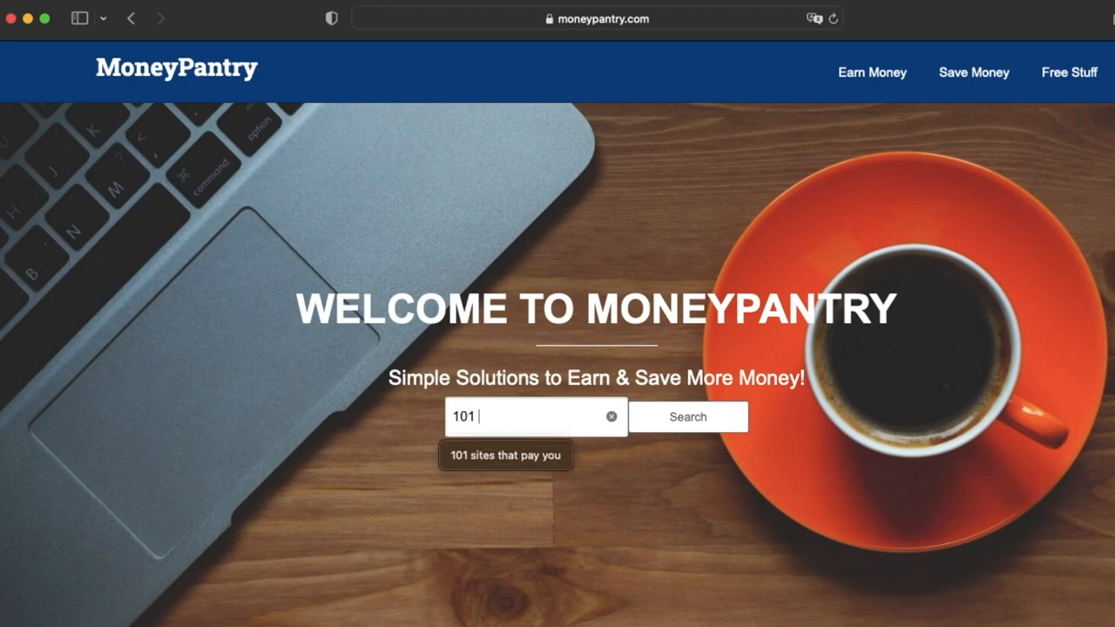
{"action": "left_click", "coordinate": [505, 455]}
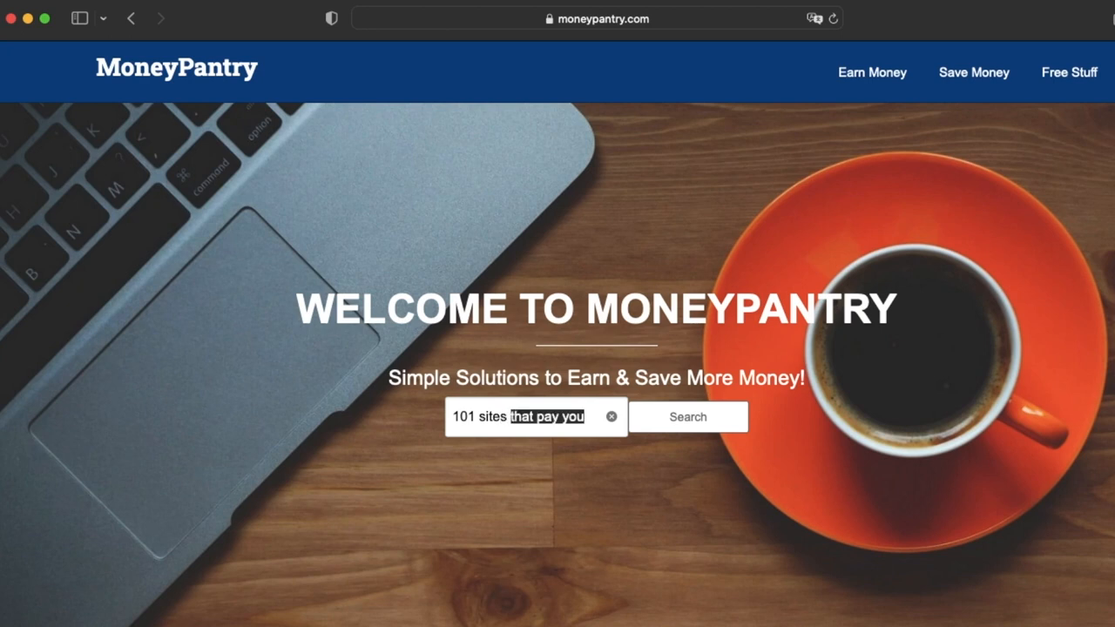
{"action": "key", "text": "Backspace"}
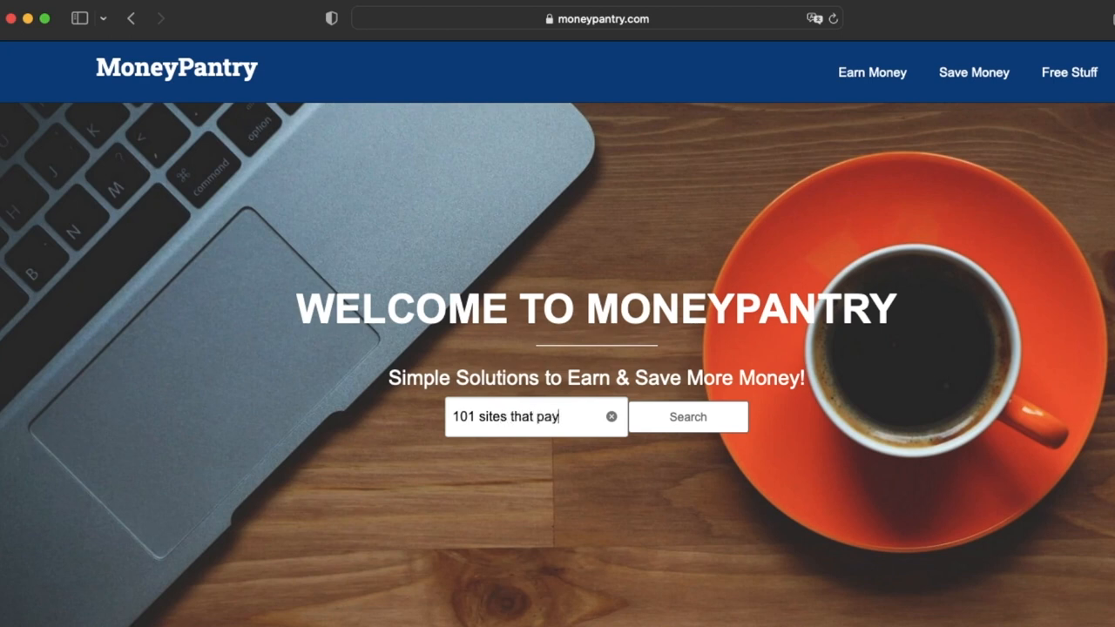
{"action": "type", "text": "you"}
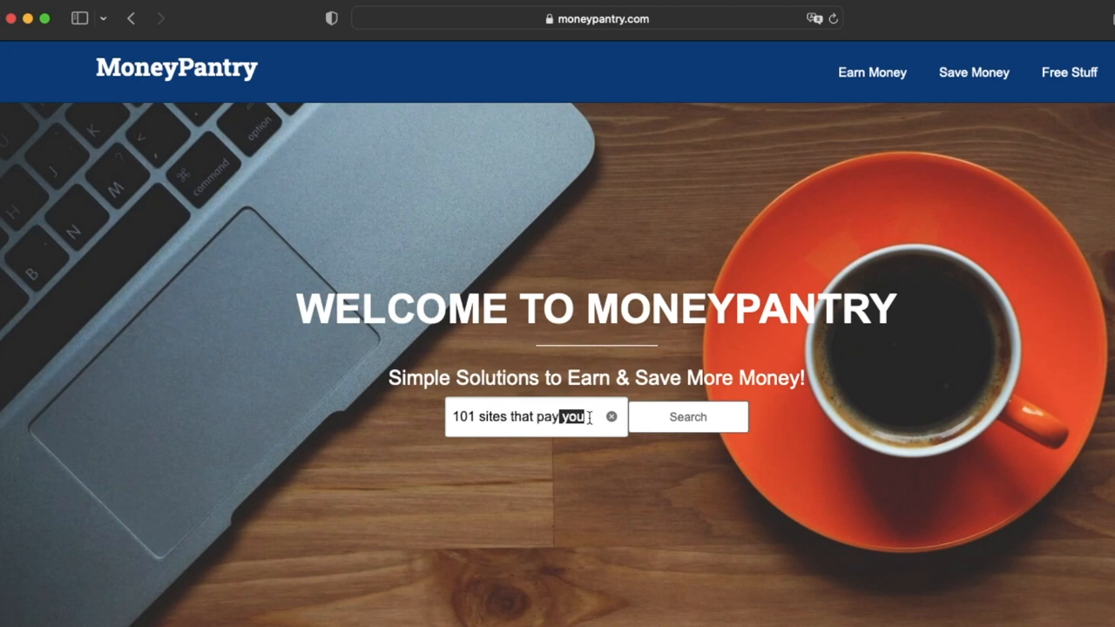
{"action": "mouse_move", "coordinate": [686, 417]}
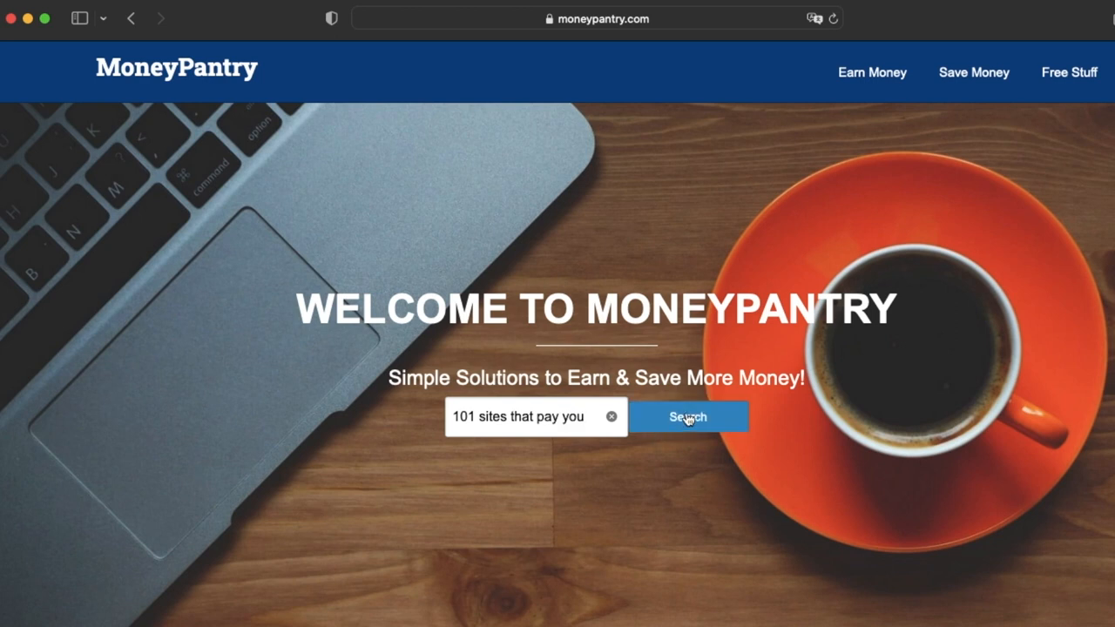
- Run the search, open the '101 Sites That Pay You $50-$3000' article and read down to the blogging and travel sections
{"action": "left_click", "coordinate": [687, 417]}
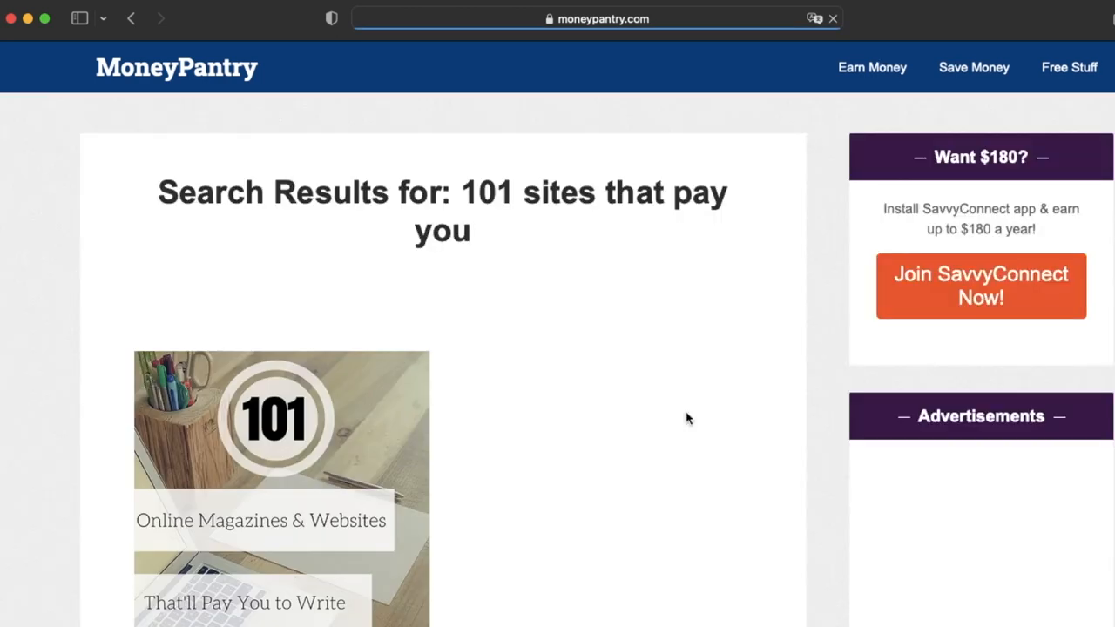
{"action": "scroll", "scroll_direction": "down", "scroll_amount": 3}
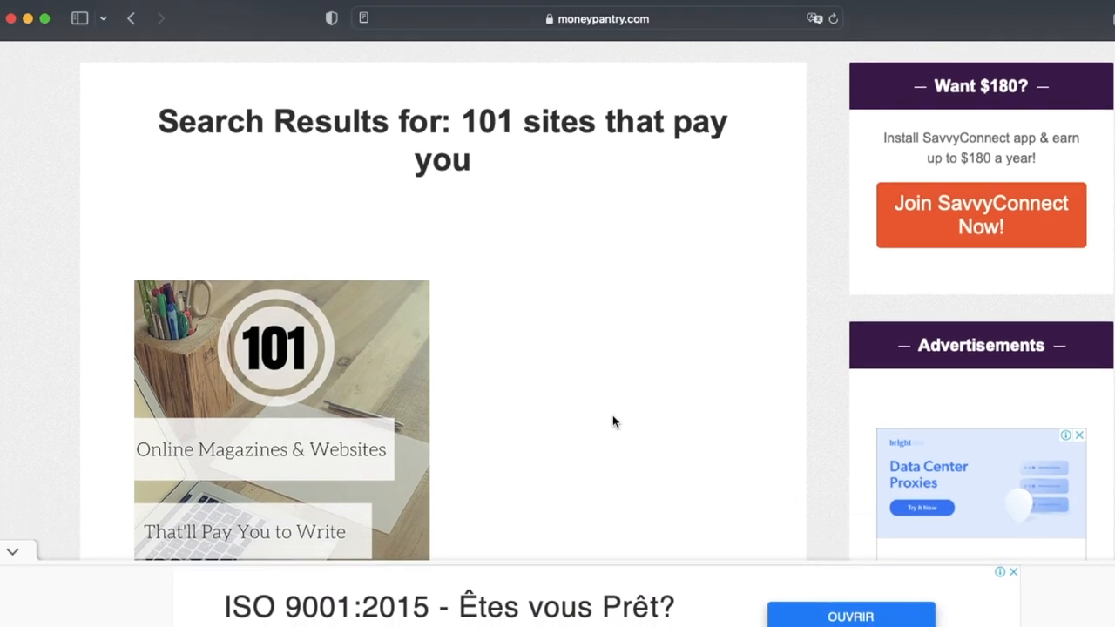
{"action": "scroll", "scroll_direction": "down", "scroll_amount": 3}
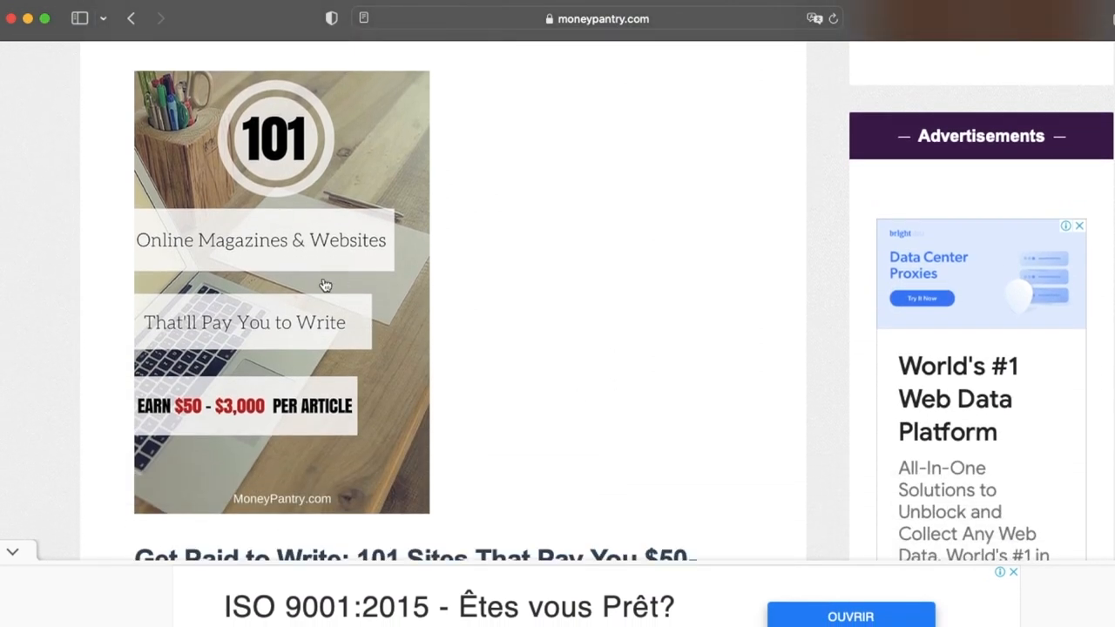
{"action": "scroll", "scroll_direction": "down", "scroll_amount": 3}
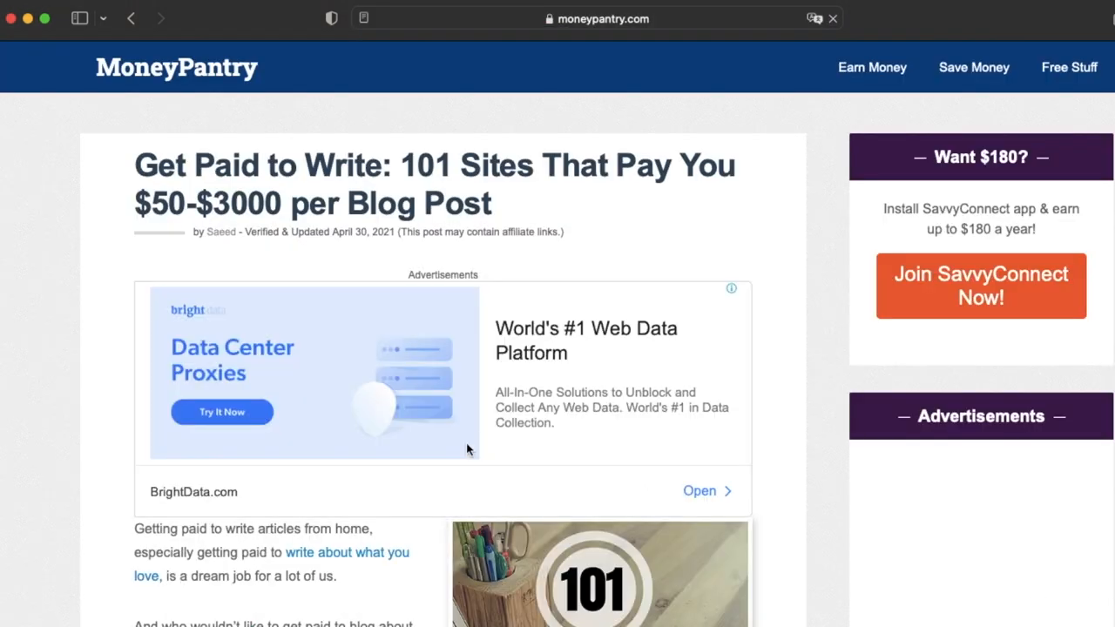
{"action": "scroll", "scroll_direction": "down", "scroll_amount": 3}
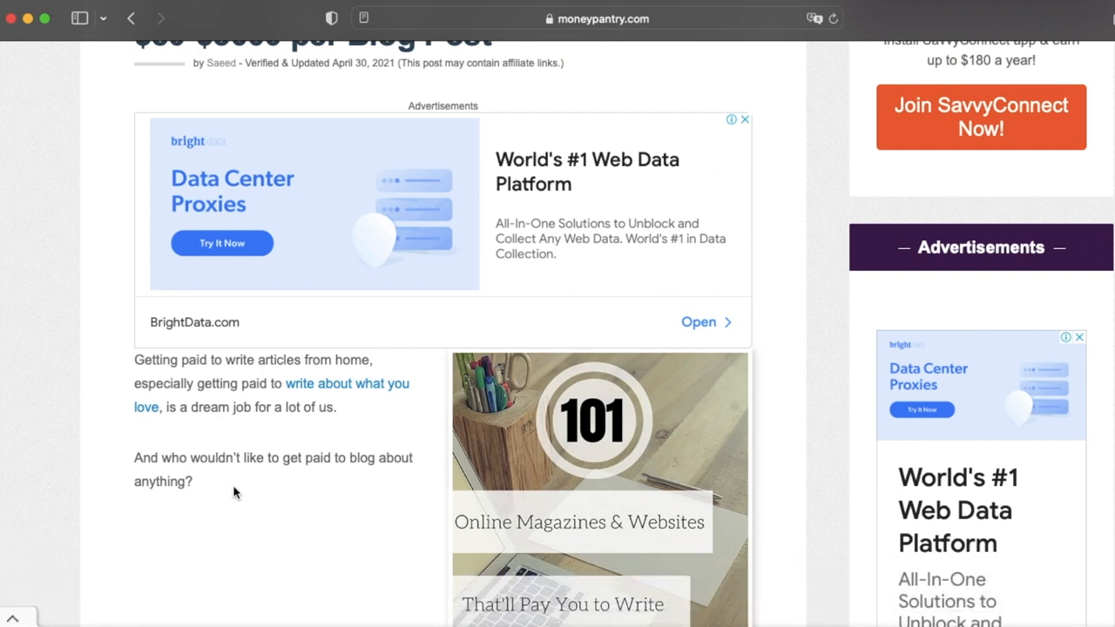
{"action": "scroll", "scroll_direction": "down", "scroll_amount": 3}
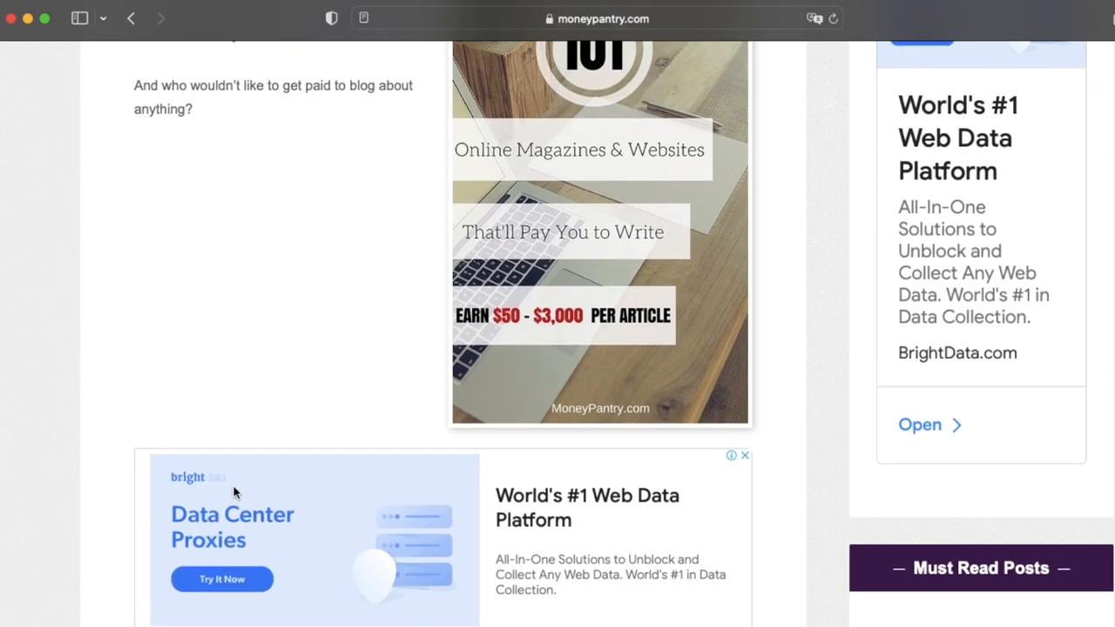
{"action": "scroll", "scroll_direction": "down", "scroll_amount": 3}
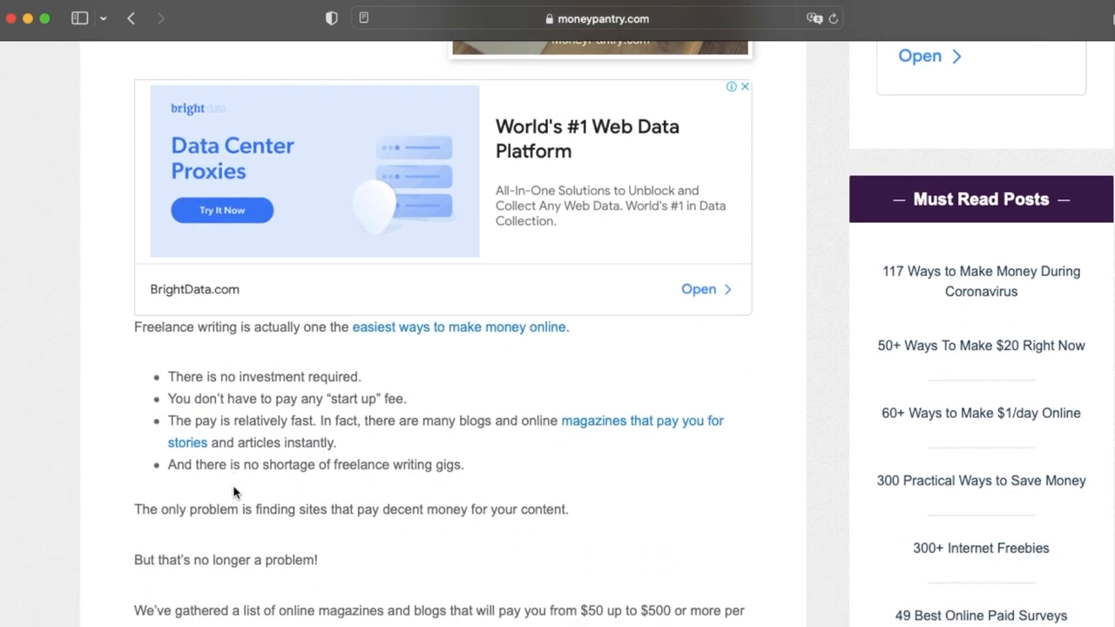
{"action": "scroll", "scroll_direction": "down", "scroll_amount": 3}
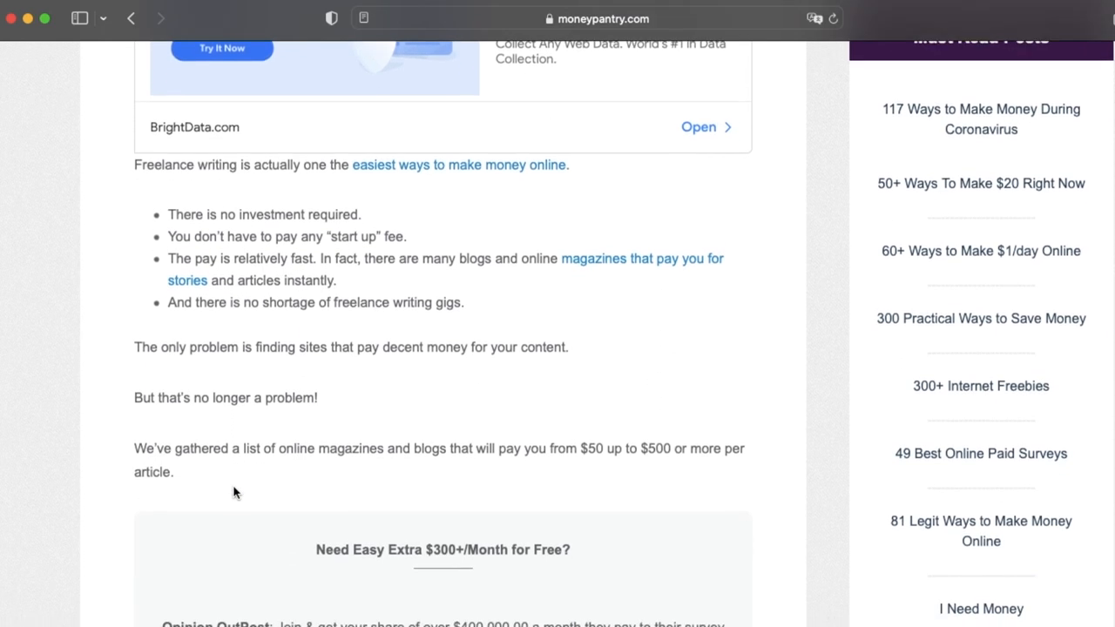
{"action": "scroll", "scroll_direction": "down", "scroll_amount": 3}
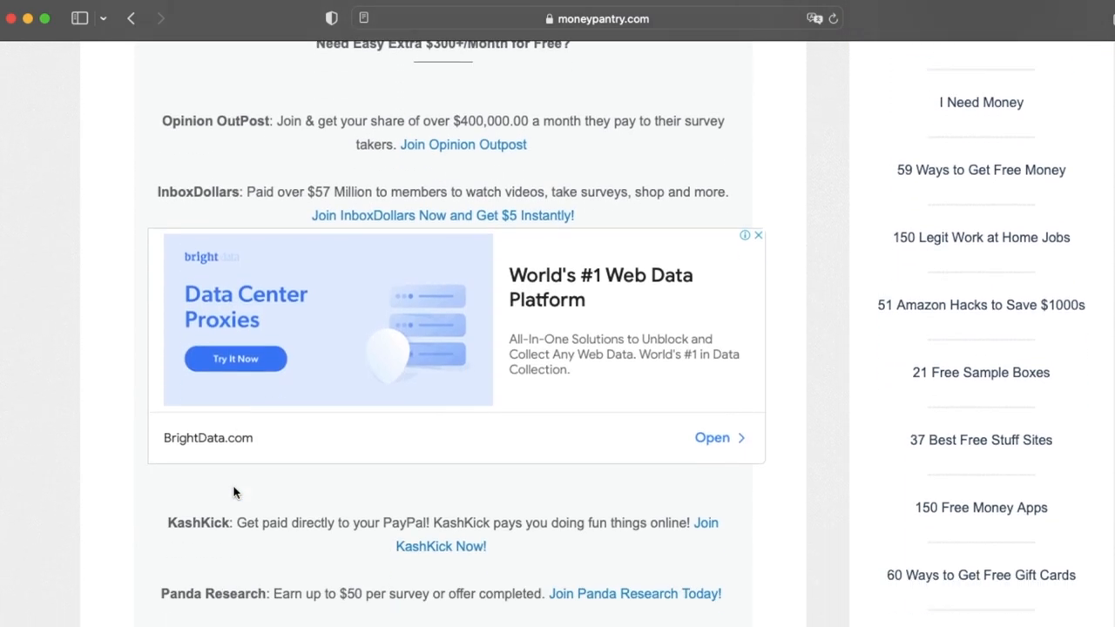
{"action": "scroll", "scroll_direction": "down", "scroll_amount": 3}
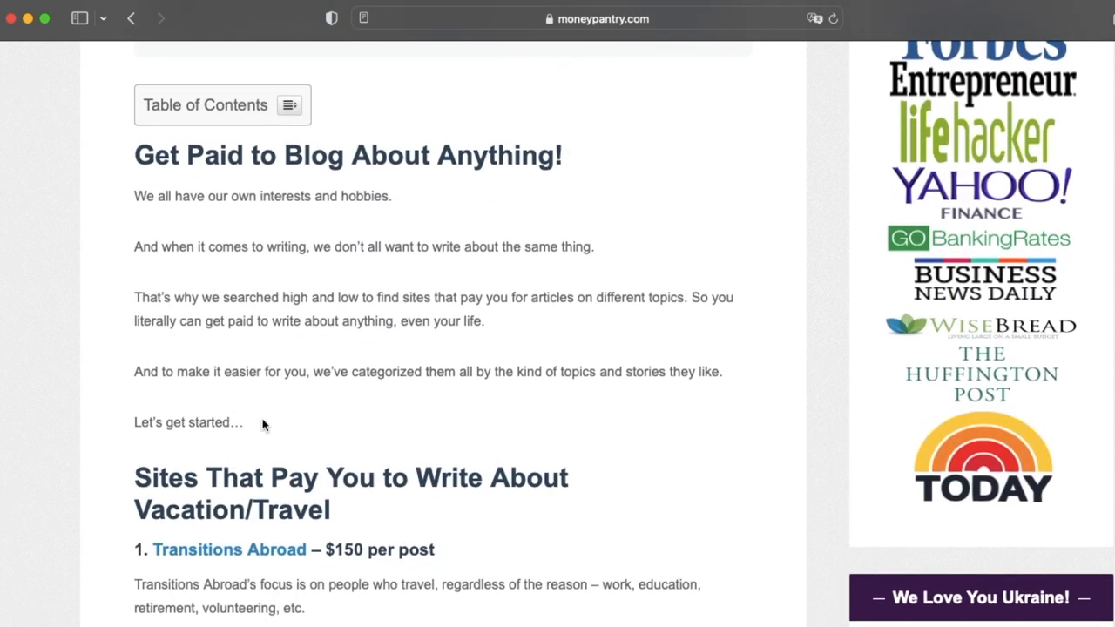
- Mark the 'Get Paid to Blog About Anything!' heading and the $150 per post pay rate beneath it
{"action": "triple_click", "coordinate": [349, 155]}
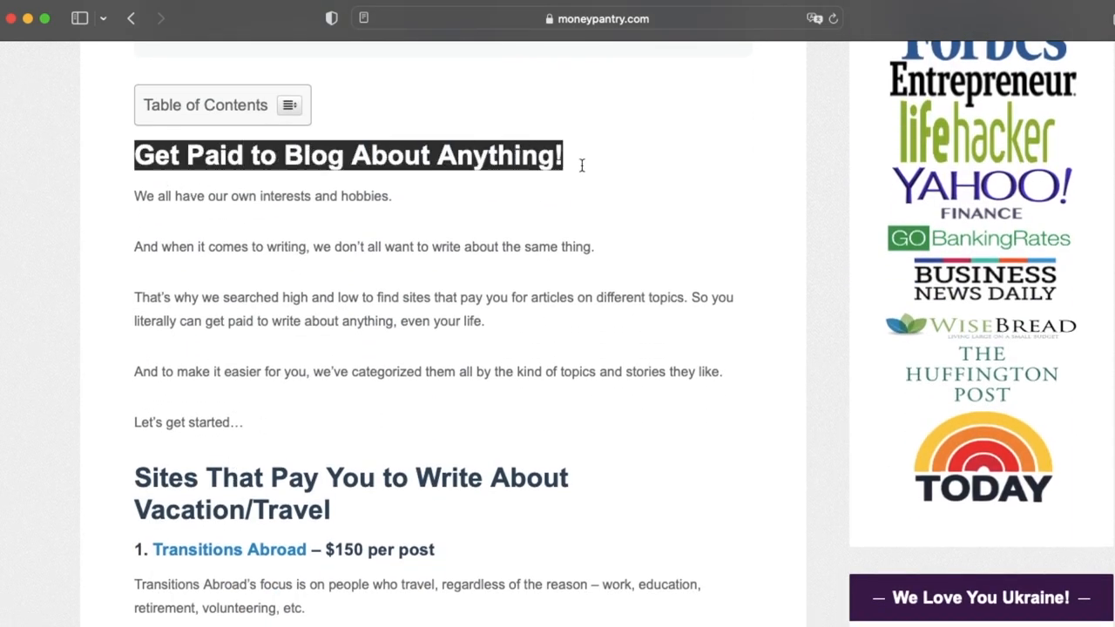
{"action": "scroll", "scroll_direction": "down", "scroll_amount": 3}
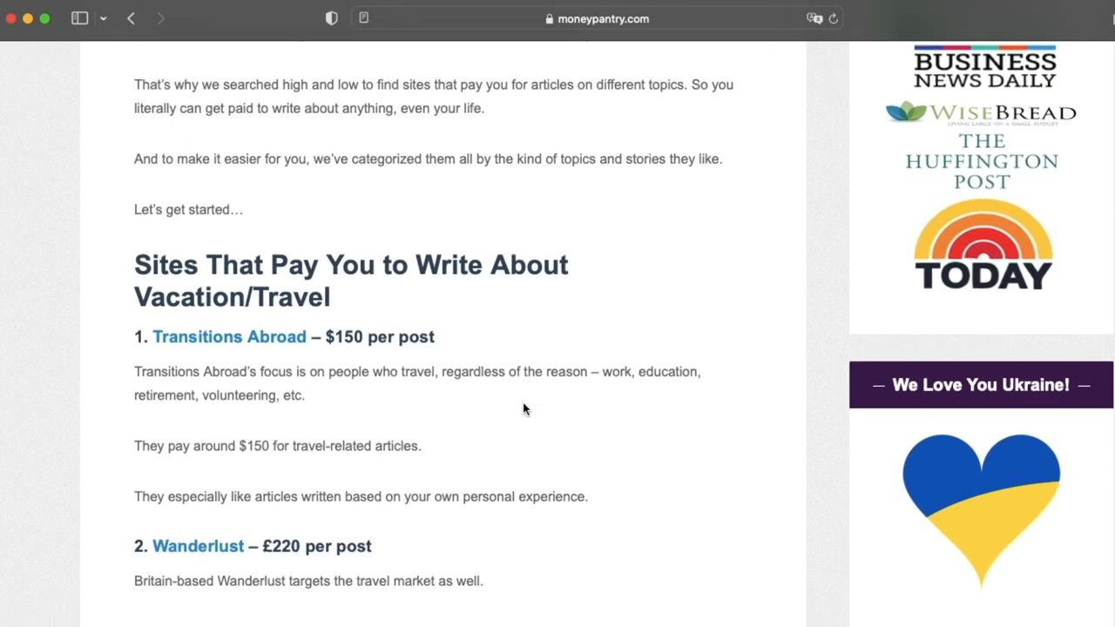
{"action": "scroll", "scroll_direction": "down", "scroll_amount": 3}
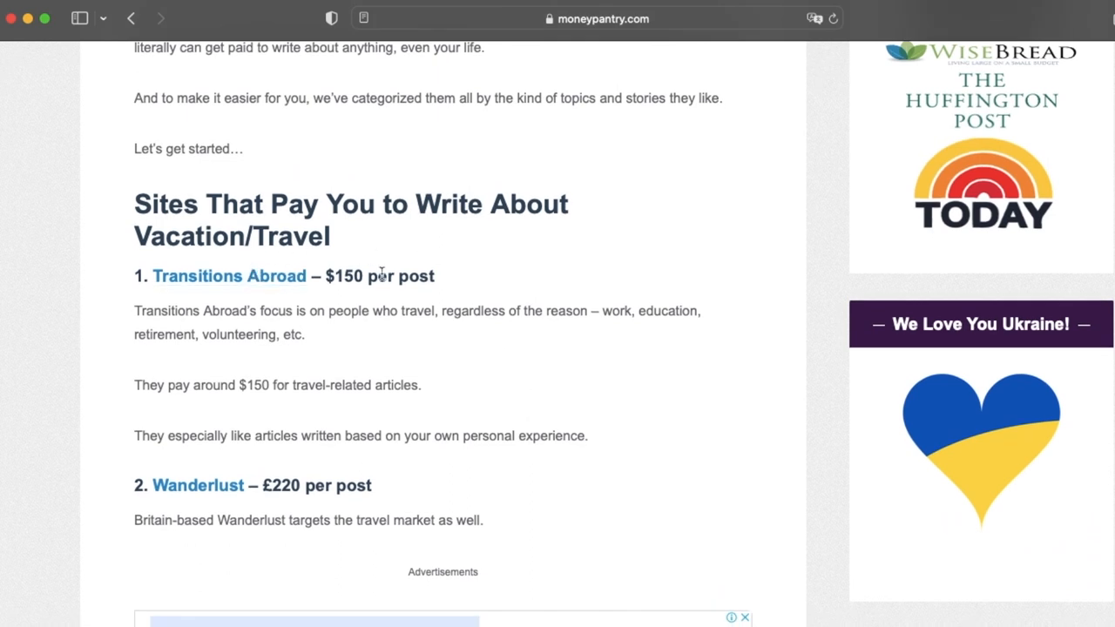
{"action": "left_click_drag", "start_coordinate": [337, 275], "coordinate": [436, 276]}
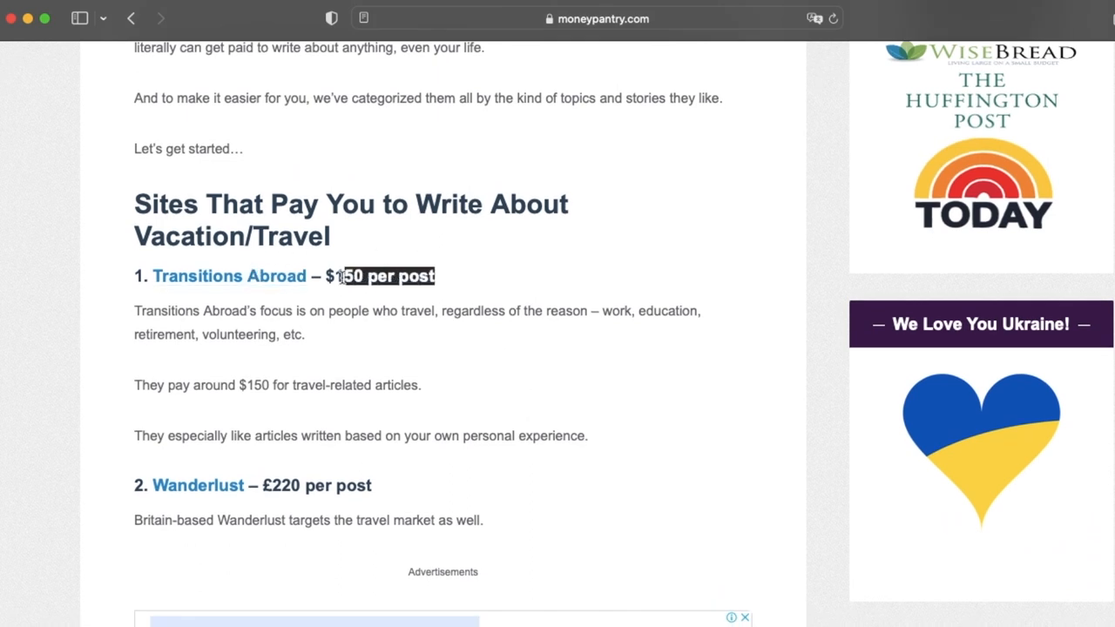
- Read down through the travel listings to entry 10, Vibrant Life, under general-interest sites
{"action": "scroll", "scroll_direction": "down", "scroll_amount": 3}
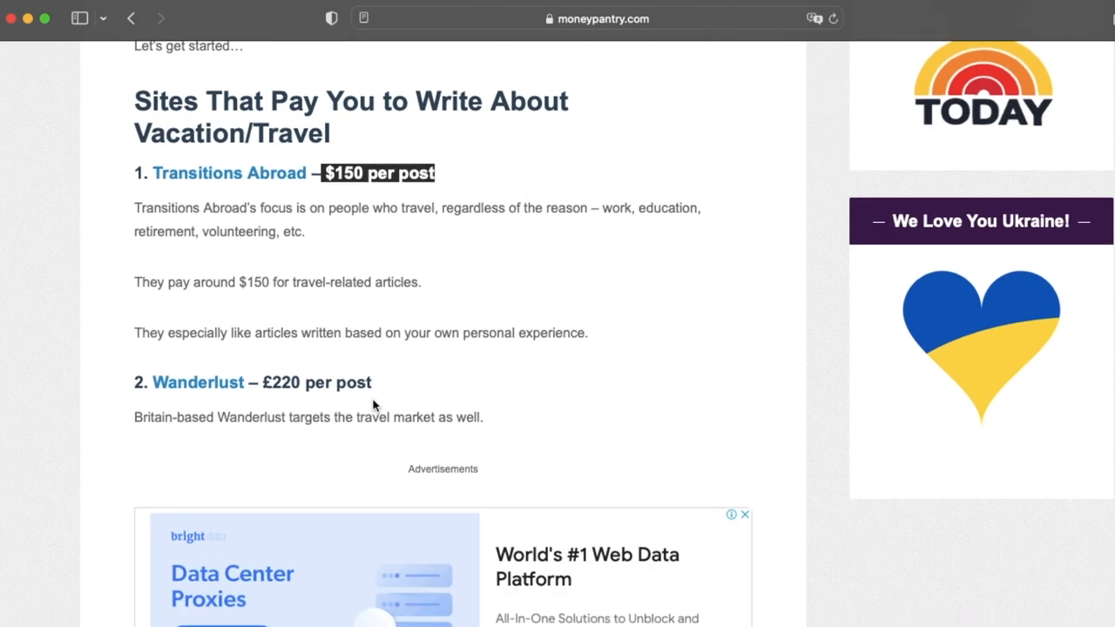
{"action": "scroll", "scroll_direction": "down", "scroll_amount": 3}
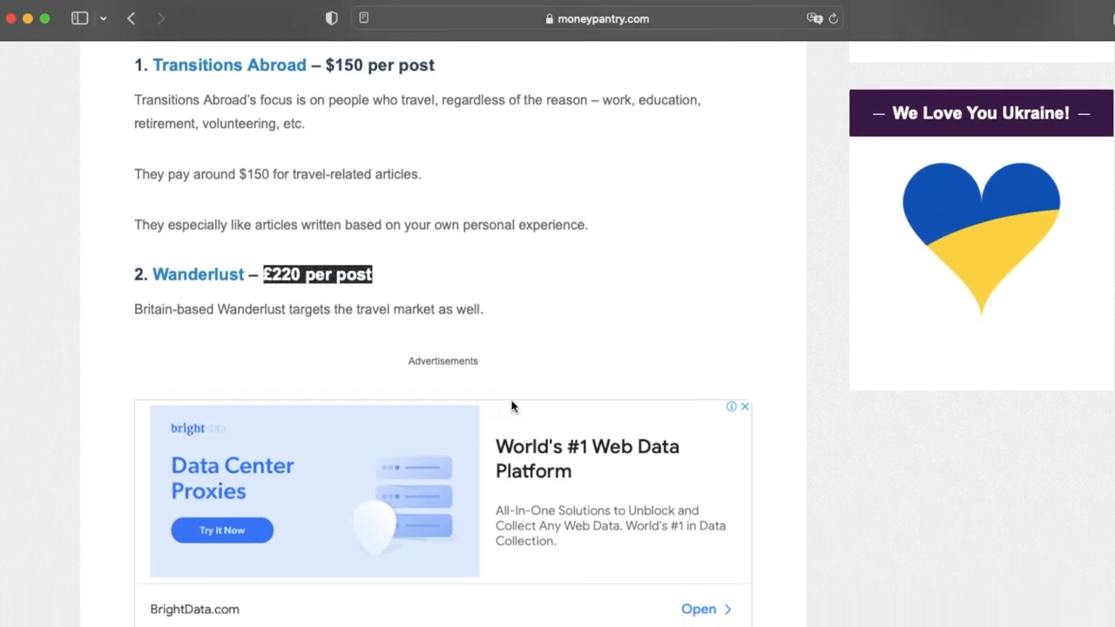
{"action": "scroll", "scroll_direction": "down", "scroll_amount": 3}
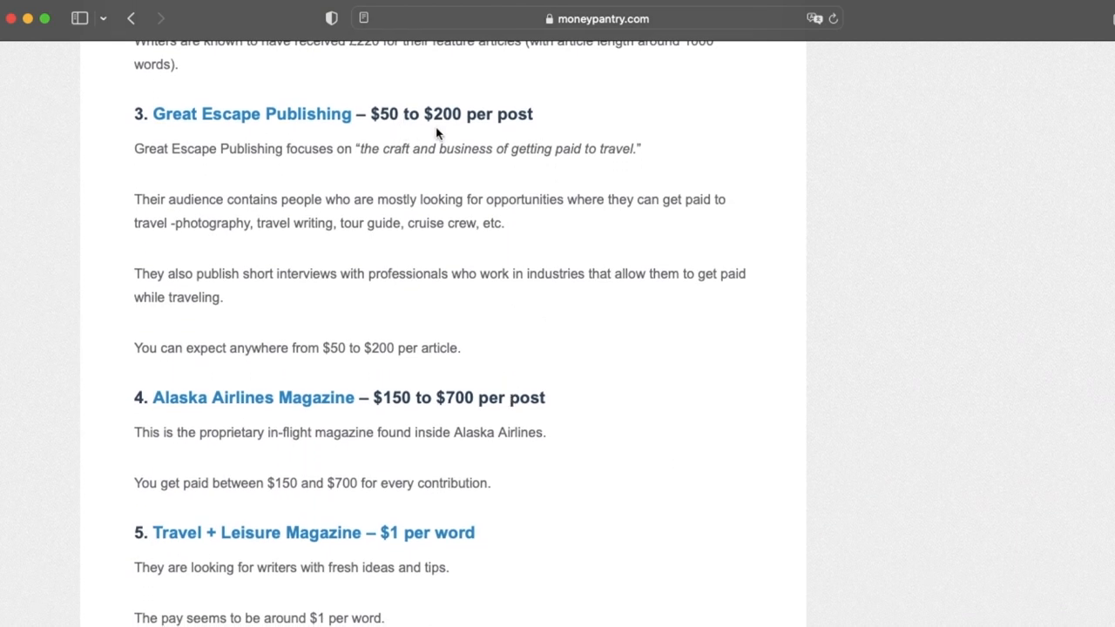
{"action": "scroll", "scroll_direction": "down", "scroll_amount": 3}
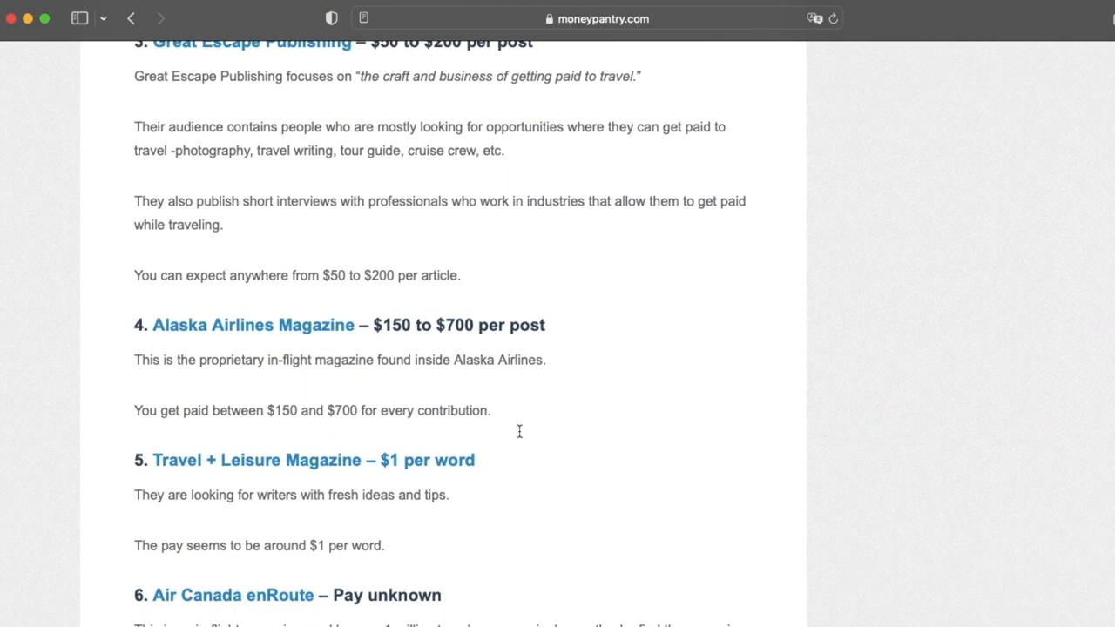
{"action": "scroll", "scroll_direction": "down", "scroll_amount": 3}
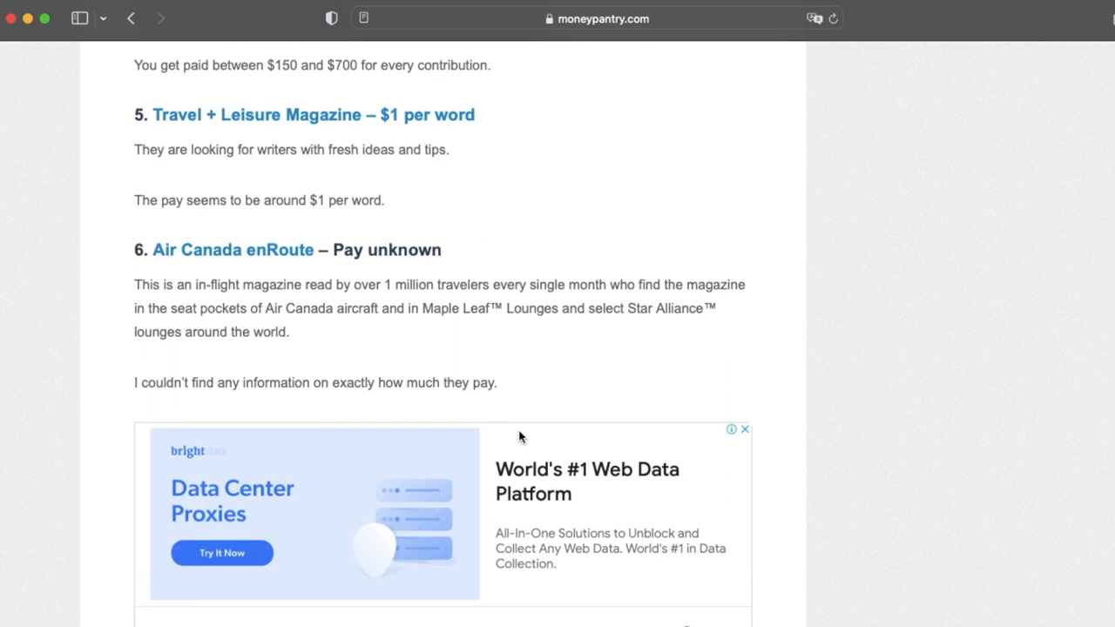
{"action": "scroll", "scroll_direction": "down", "scroll_amount": 3}
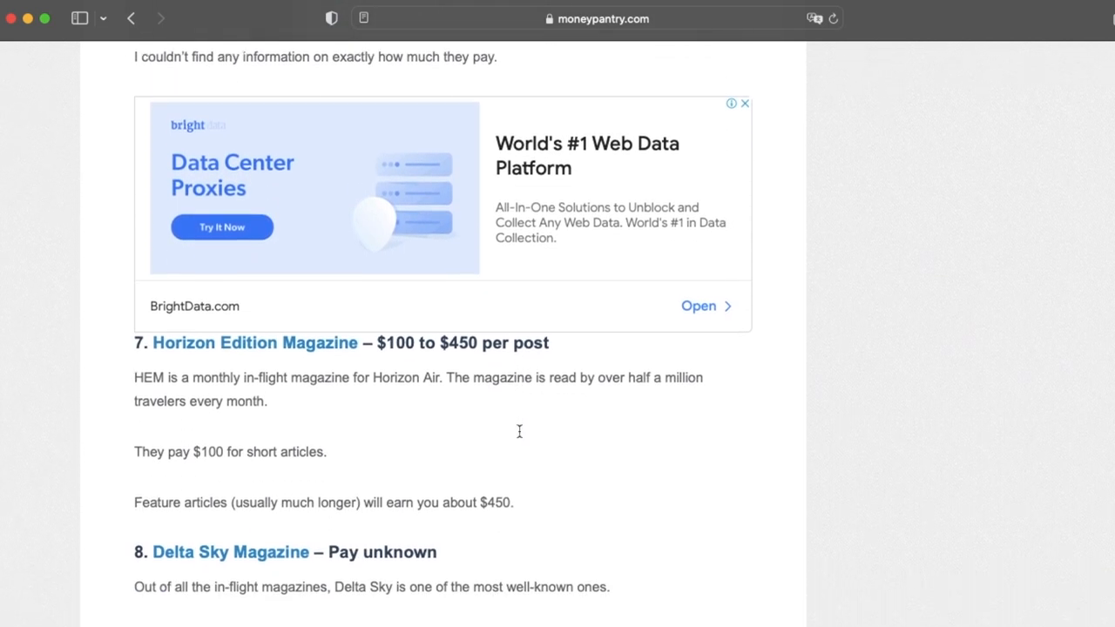
{"action": "scroll", "scroll_direction": "down", "scroll_amount": 3}
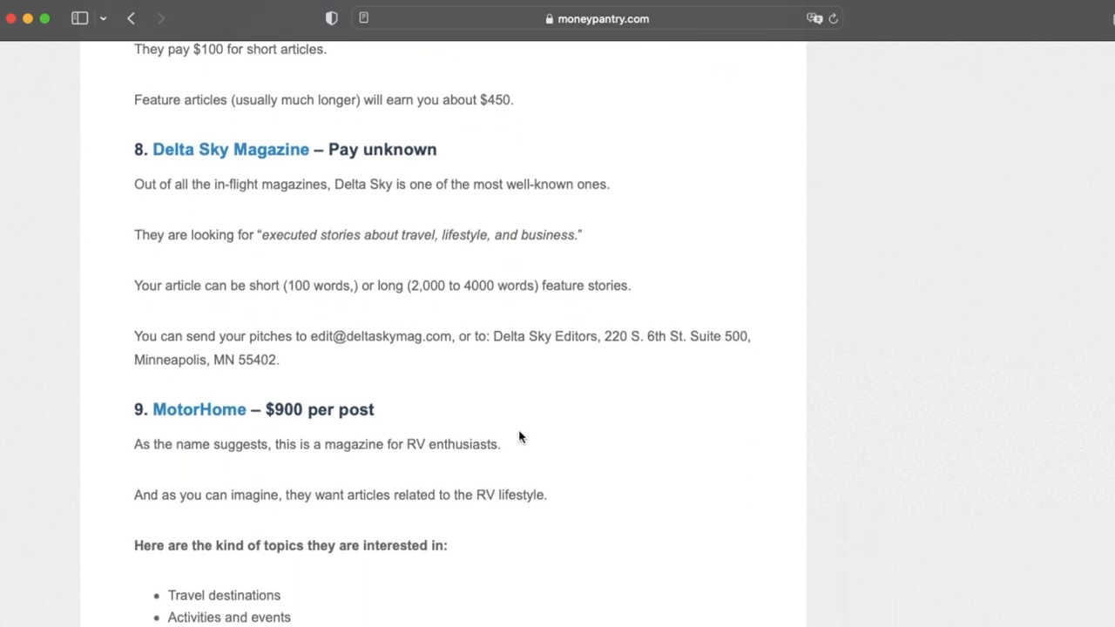
{"action": "scroll", "scroll_direction": "down", "scroll_amount": 3}
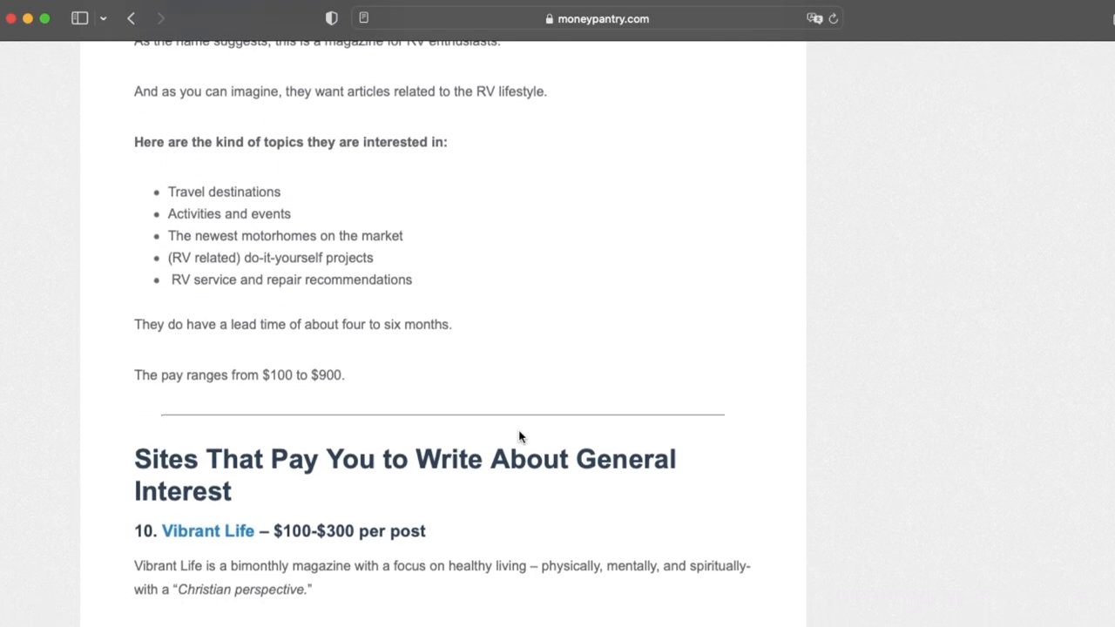
{"action": "scroll", "scroll_direction": "down", "scroll_amount": 3}
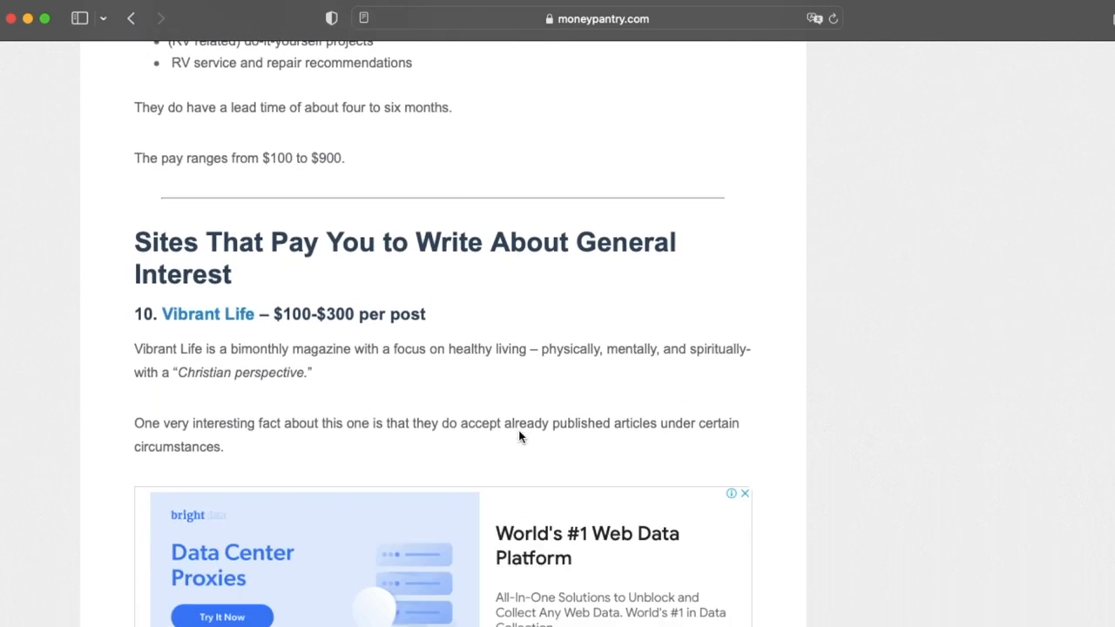
{"action": "mouse_move", "coordinate": [255, 291]}
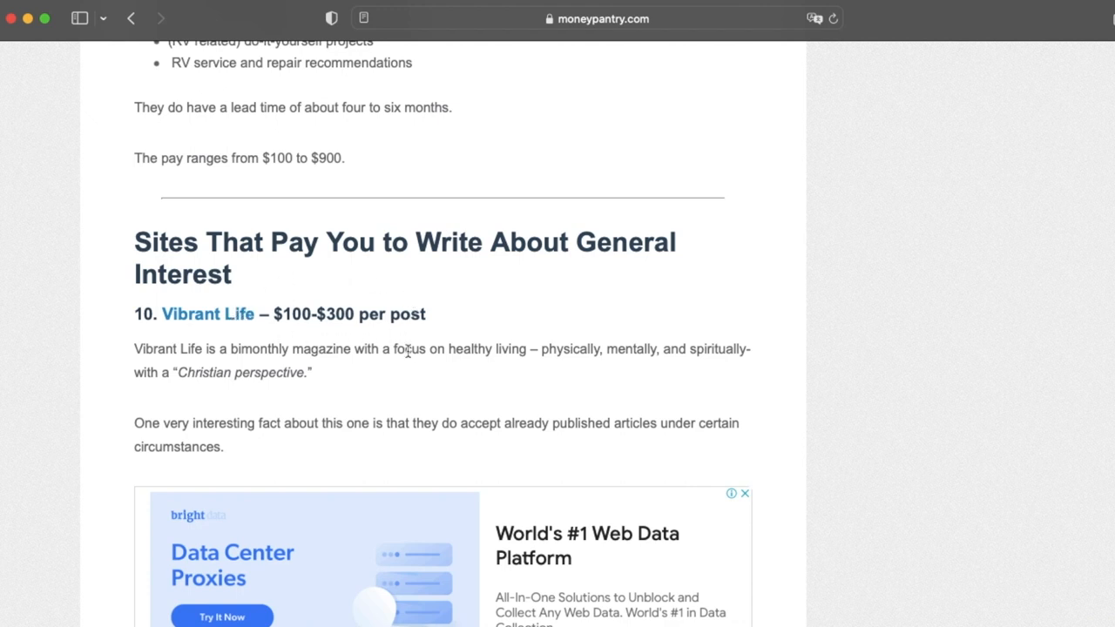
{"action": "mouse_move", "coordinate": [509, 355]}
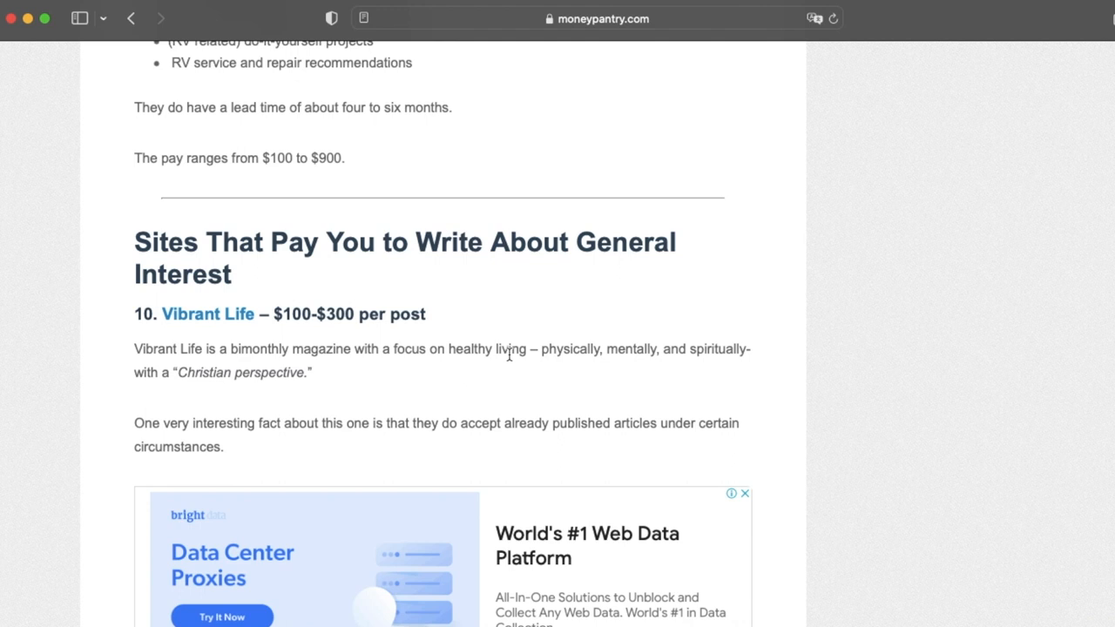
{"action": "mouse_move", "coordinate": [509, 377]}
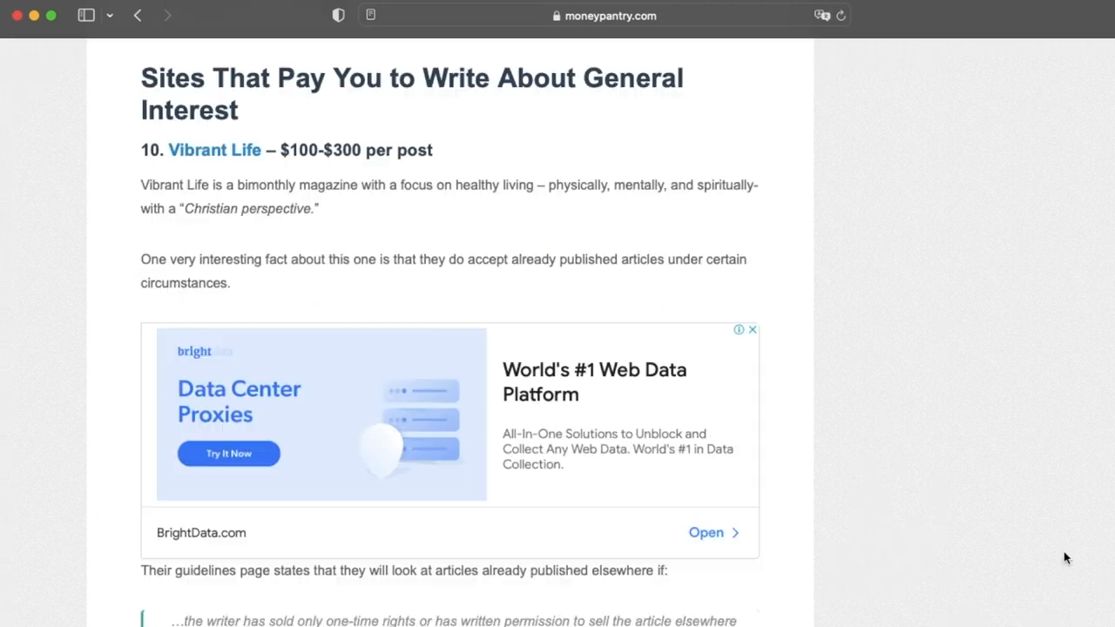
{"action": "scroll", "scroll_direction": "down", "scroll_amount": 3}
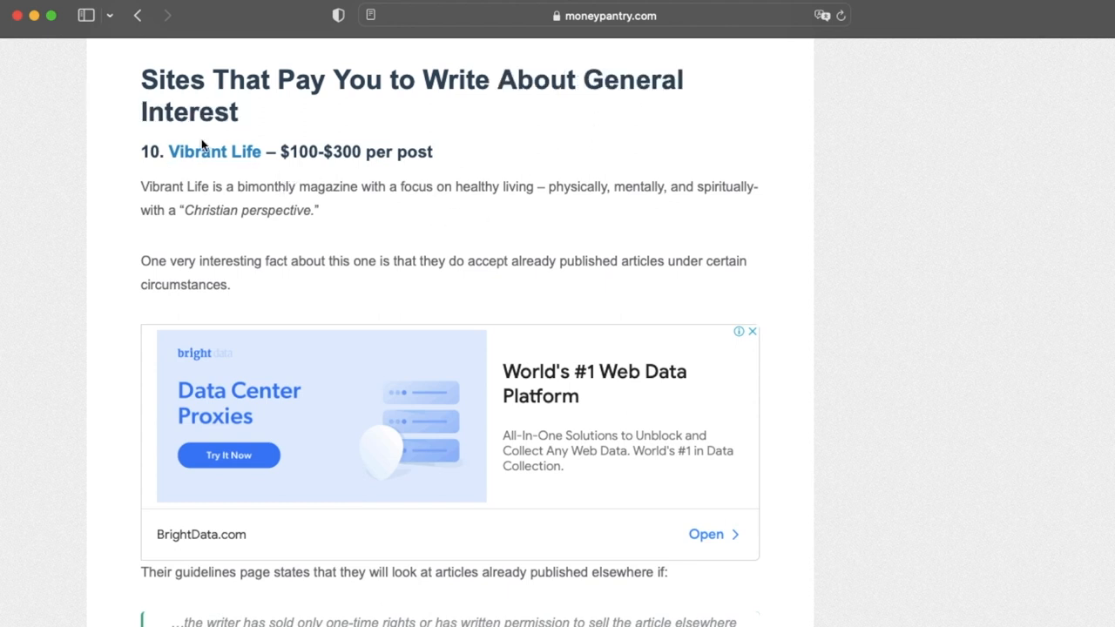
{"action": "mouse_move", "coordinate": [439, 158]}
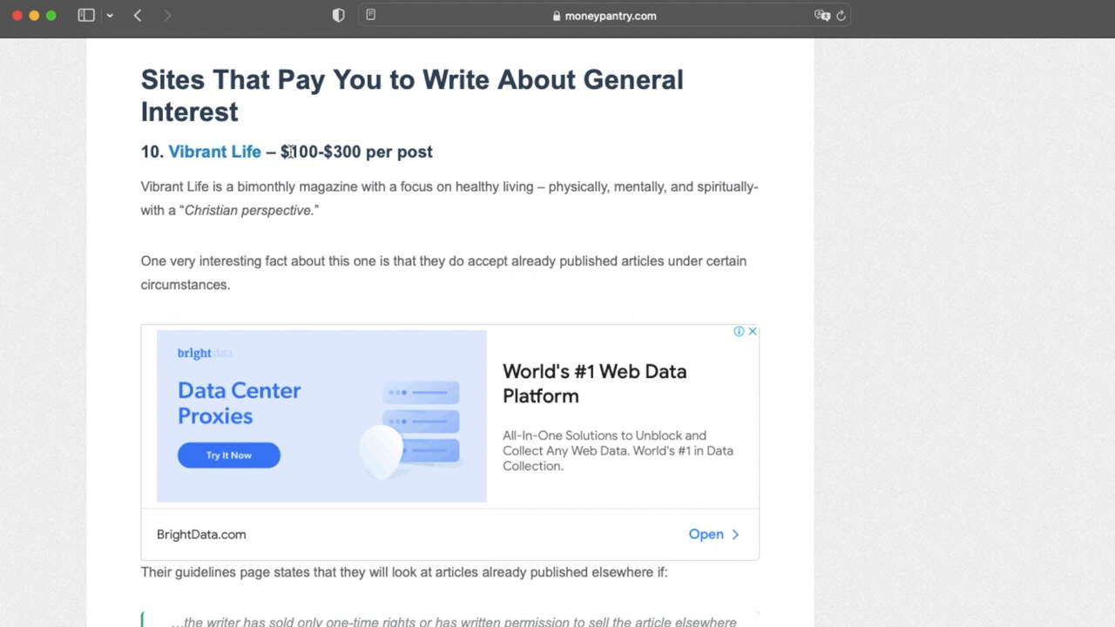
{"action": "left_click_drag", "start_coordinate": [283, 152], "coordinate": [375, 151]}
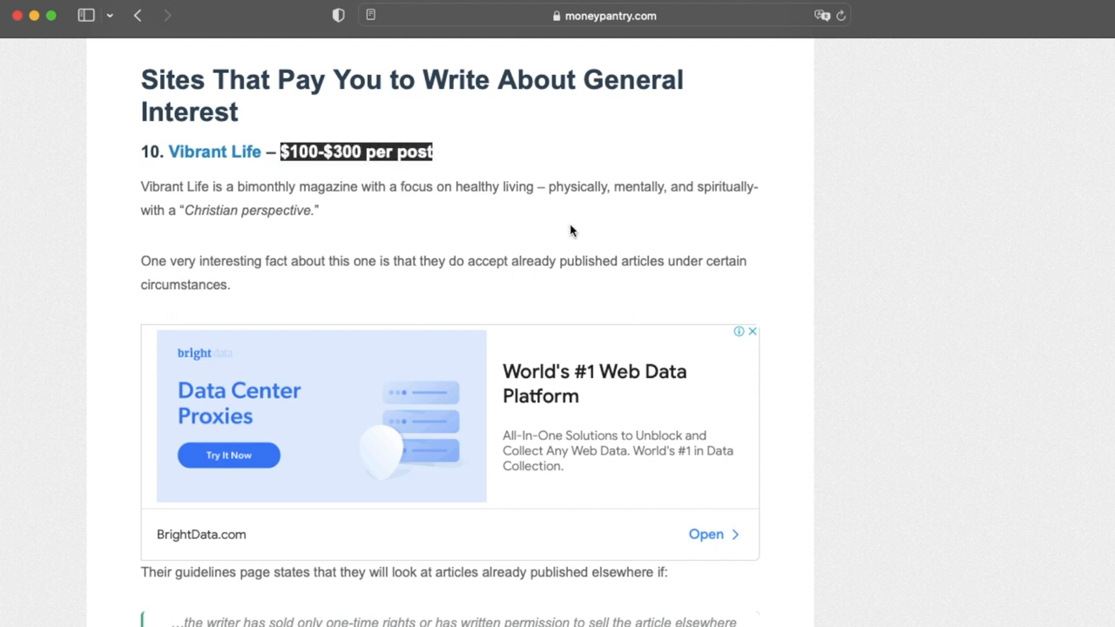
{"action": "scroll", "scroll_direction": "down", "scroll_amount": 3}
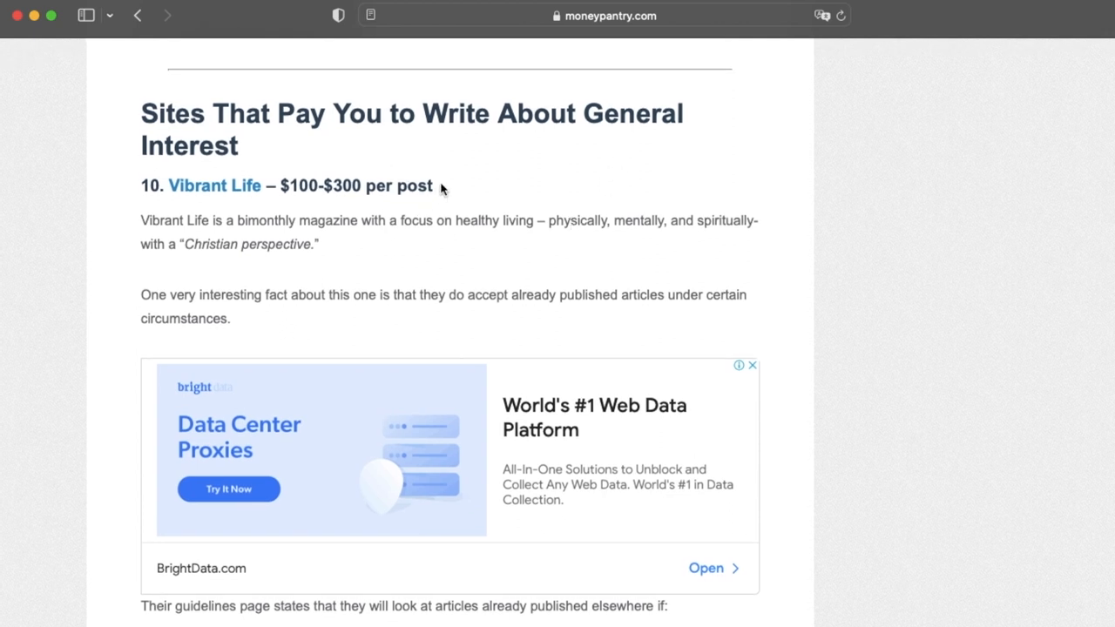
- Follow the Vibrant Life link to its Writer's Guidelines and read through the manuscript and payment rules
{"action": "left_click", "coordinate": [214, 185]}
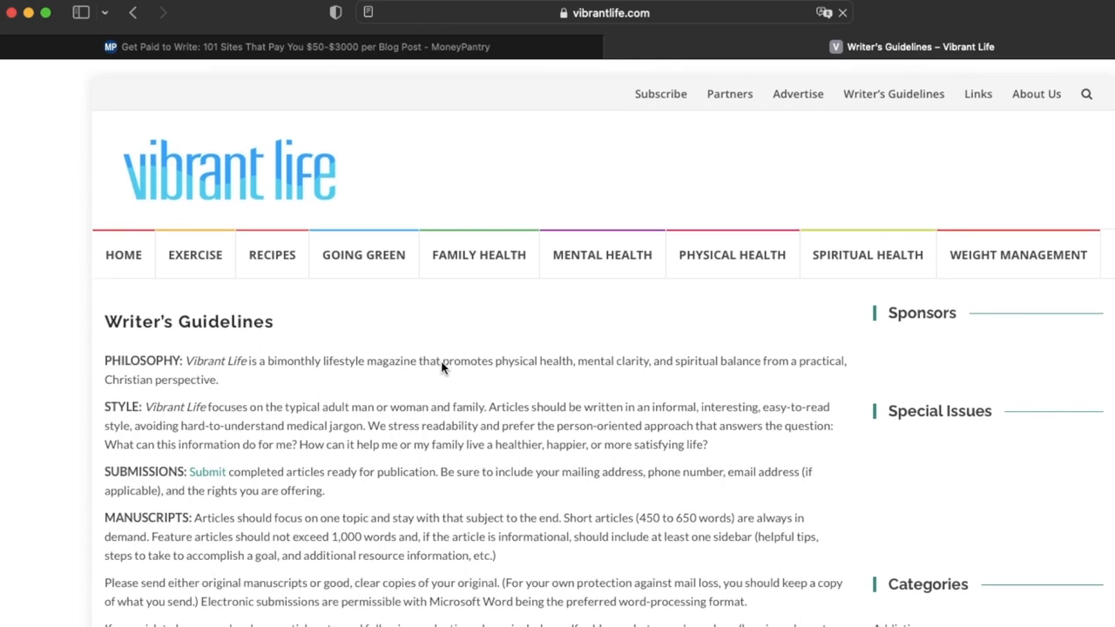
{"action": "mouse_move", "coordinate": [195, 254]}
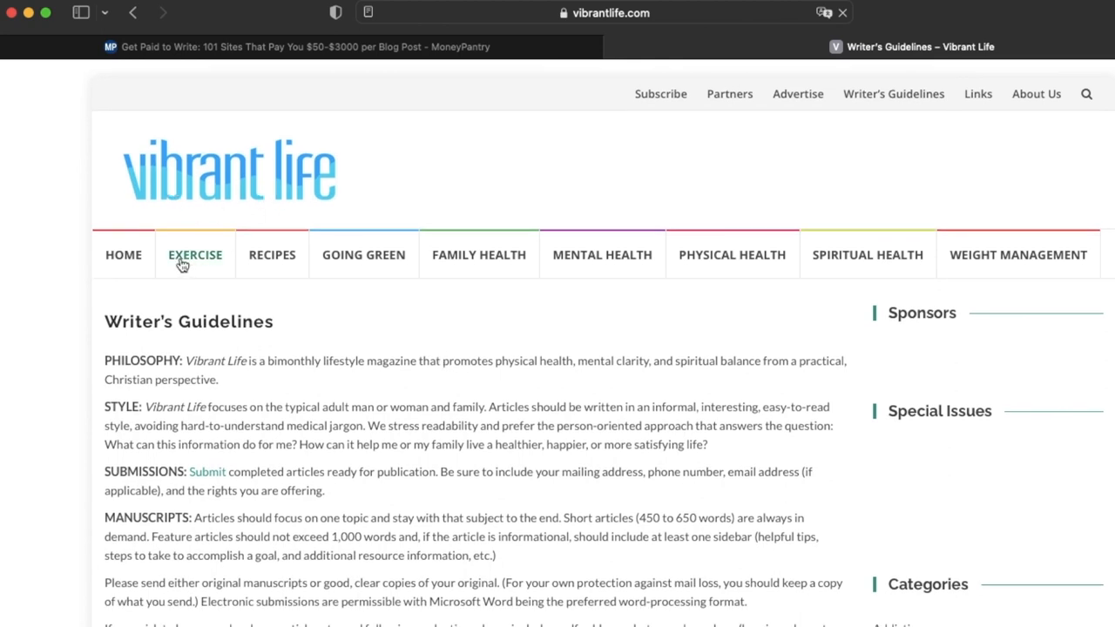
{"action": "mouse_move", "coordinate": [603, 254]}
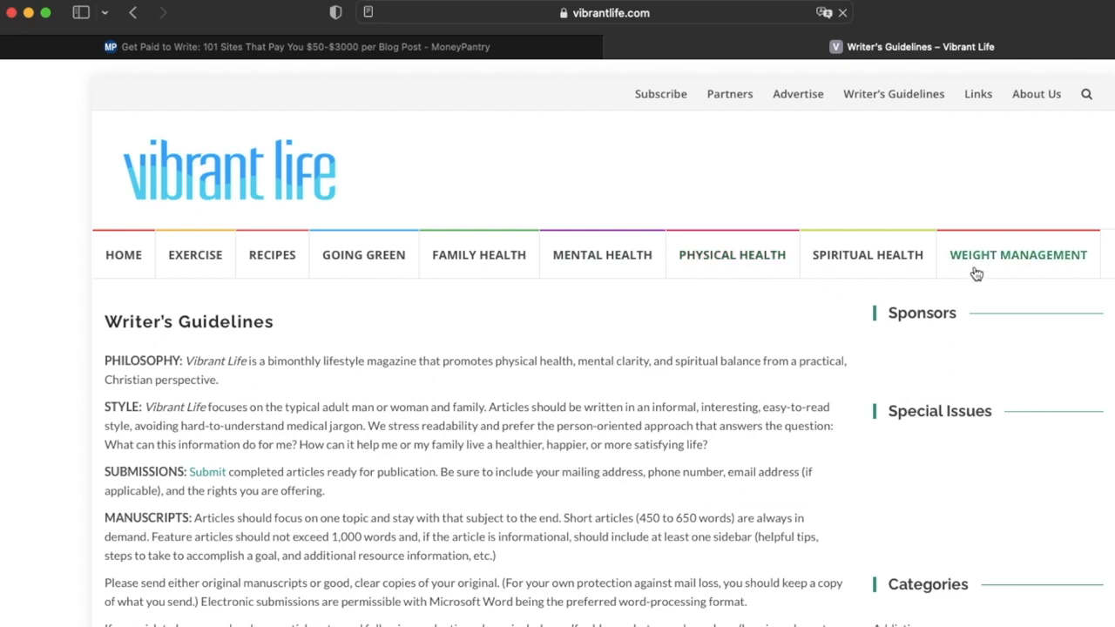
{"action": "scroll", "scroll_direction": "down", "scroll_amount": 3}
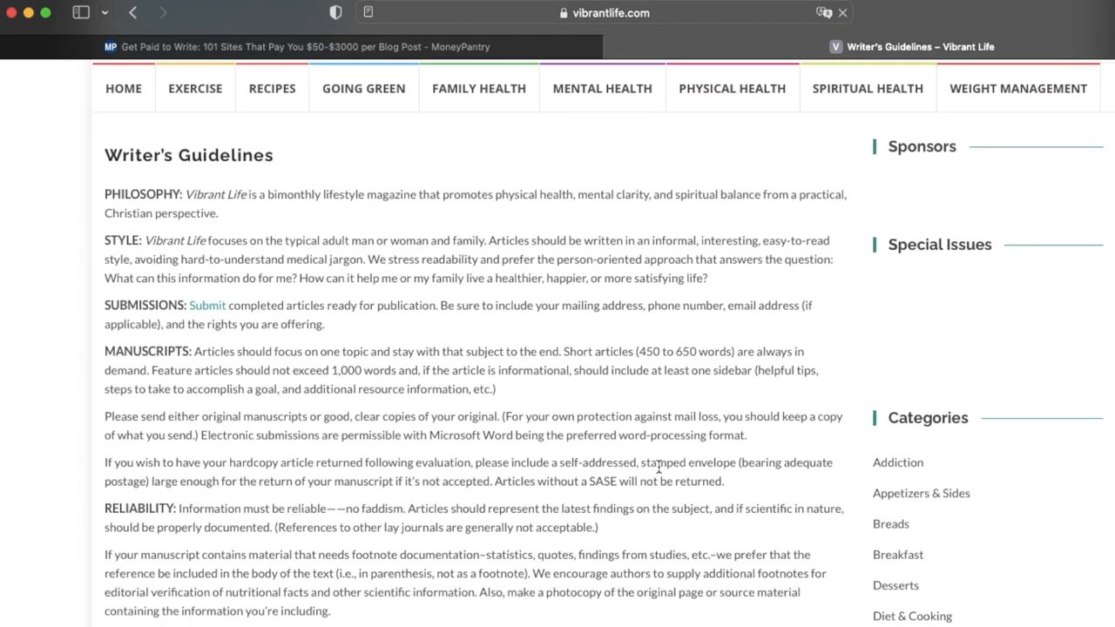
{"action": "scroll", "scroll_direction": "down", "scroll_amount": 3}
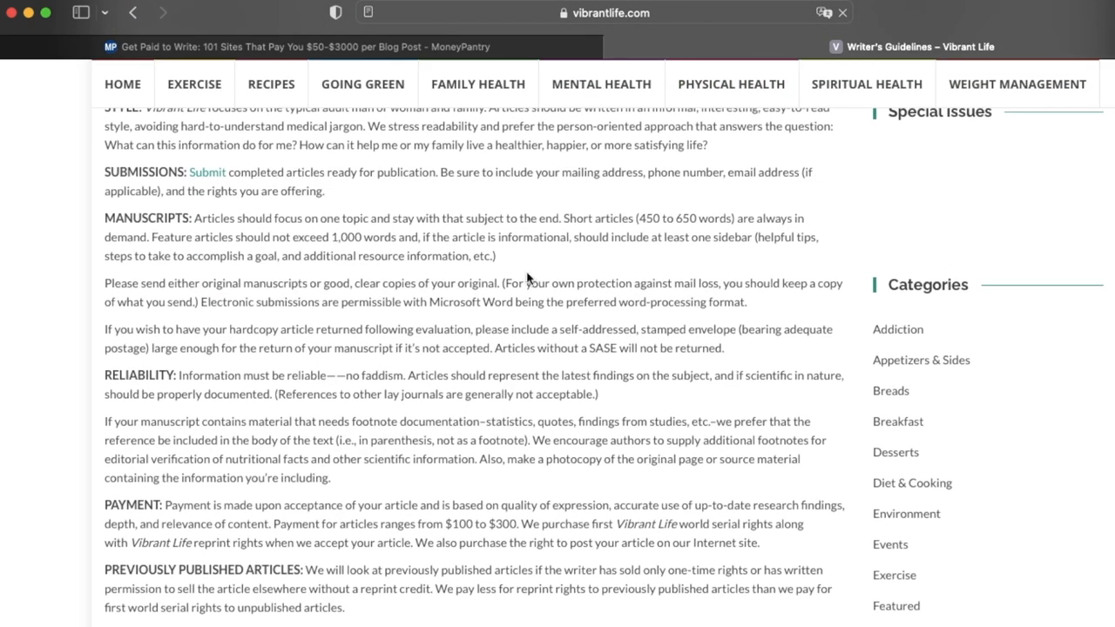
{"action": "mouse_move", "coordinate": [174, 365]}
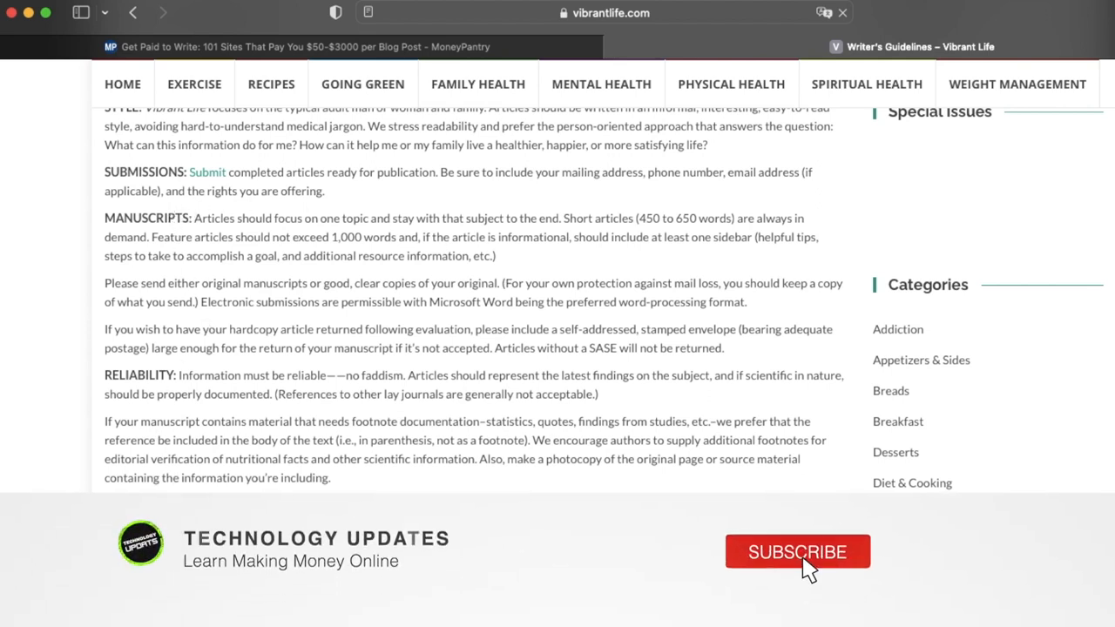
{"action": "left_click", "coordinate": [798, 550]}
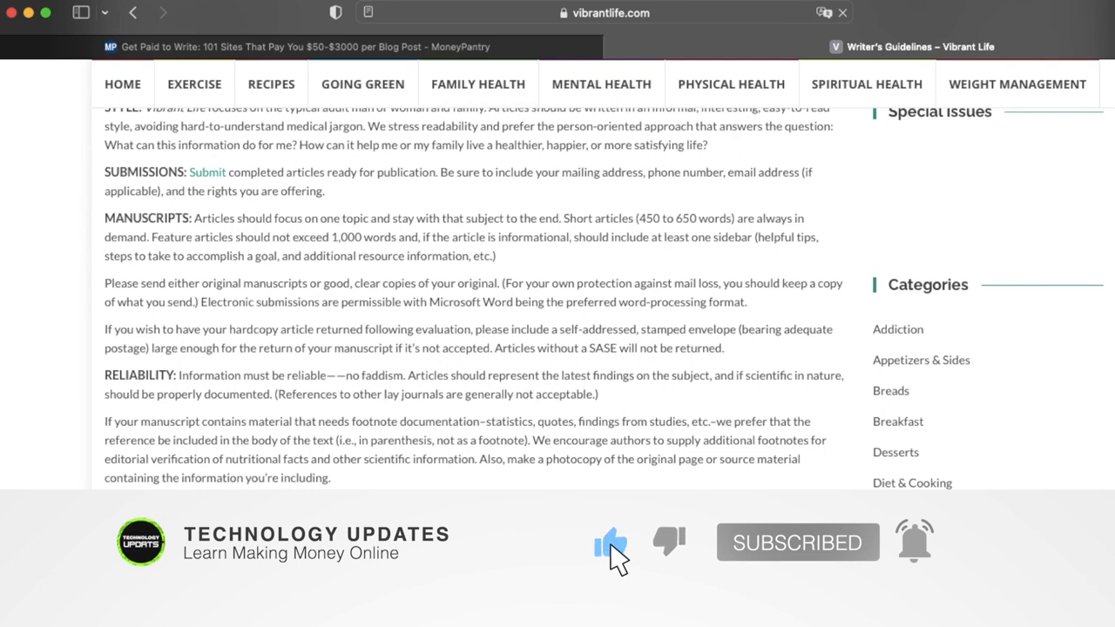
{"action": "scroll", "scroll_direction": "down", "scroll_amount": 3}
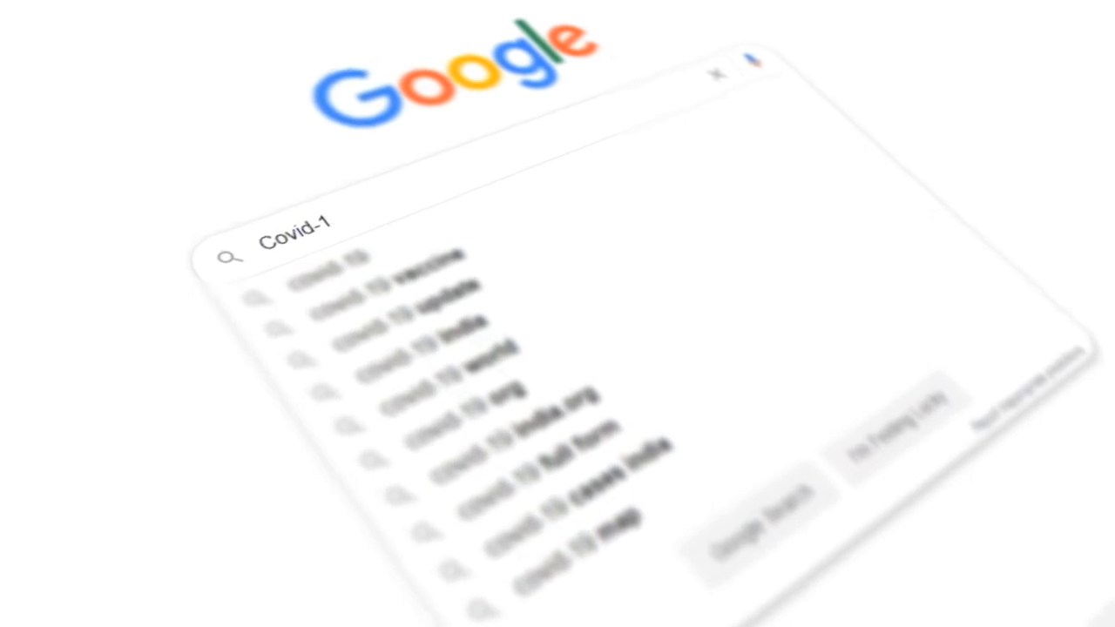
- Search Google for 'google news' and go to the Google News homepage from the results
{"action": "type", "text": "9"}
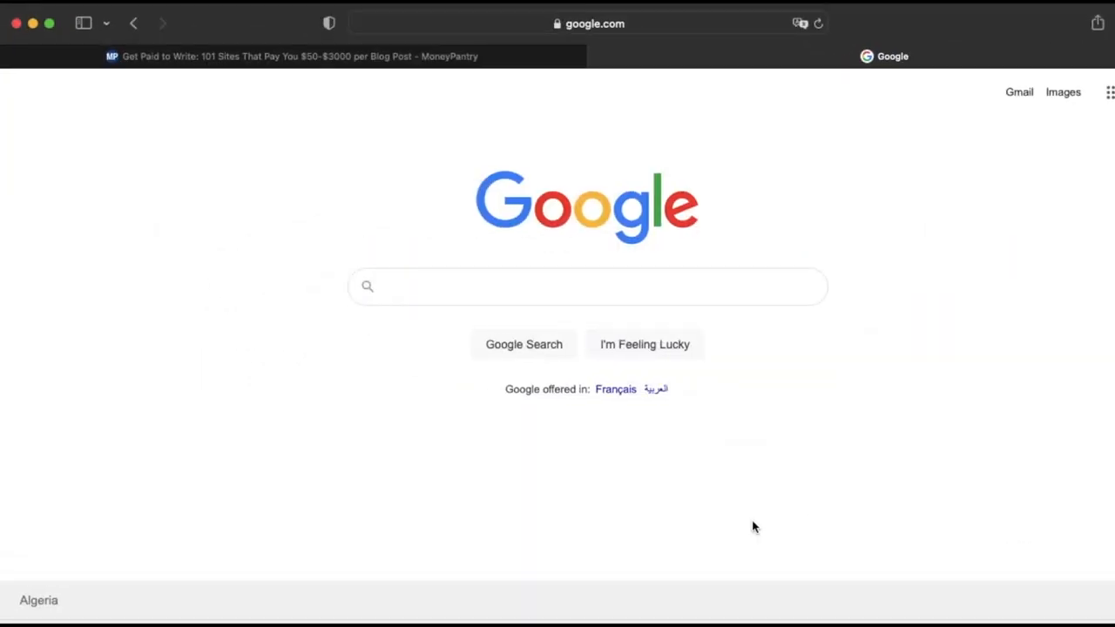
{"action": "left_click", "coordinate": [589, 285]}
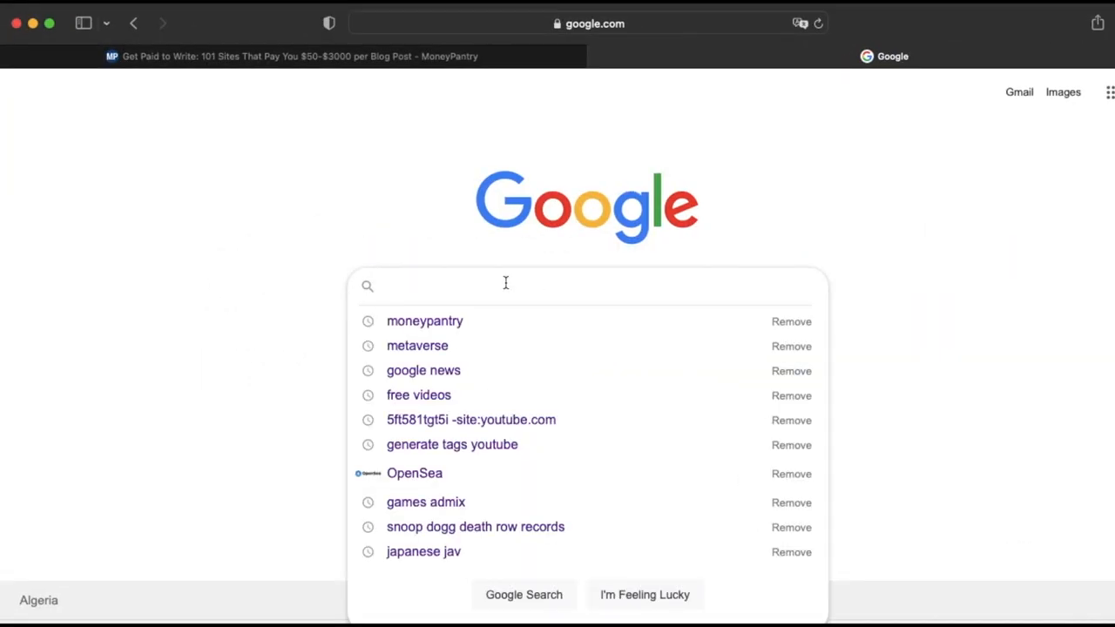
{"action": "type", "text": "google n"}
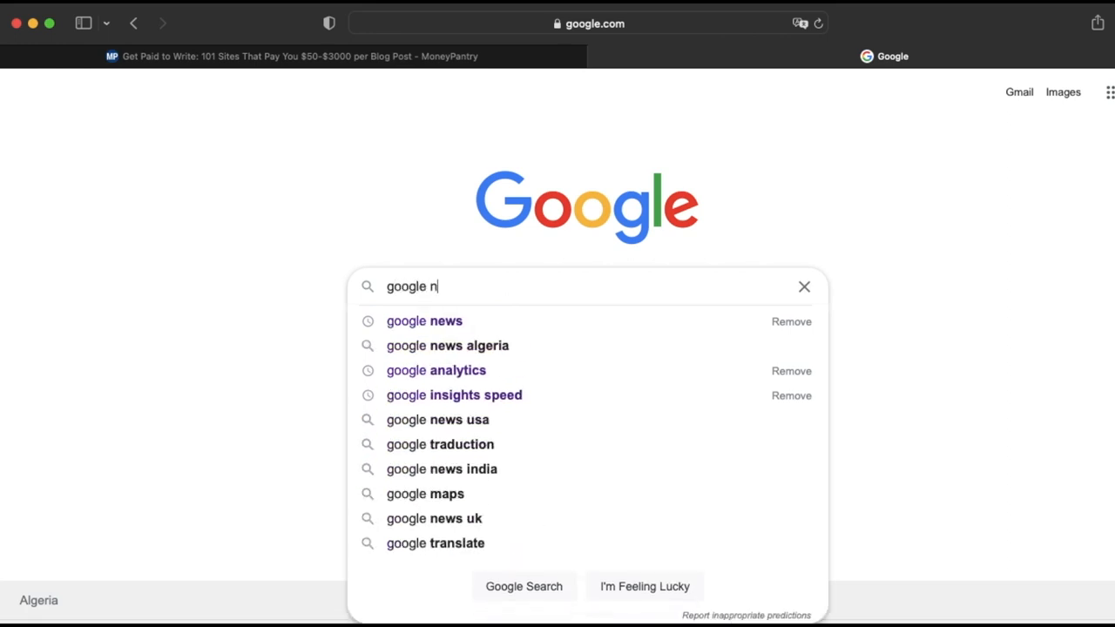
{"action": "type", "text": "ews"}
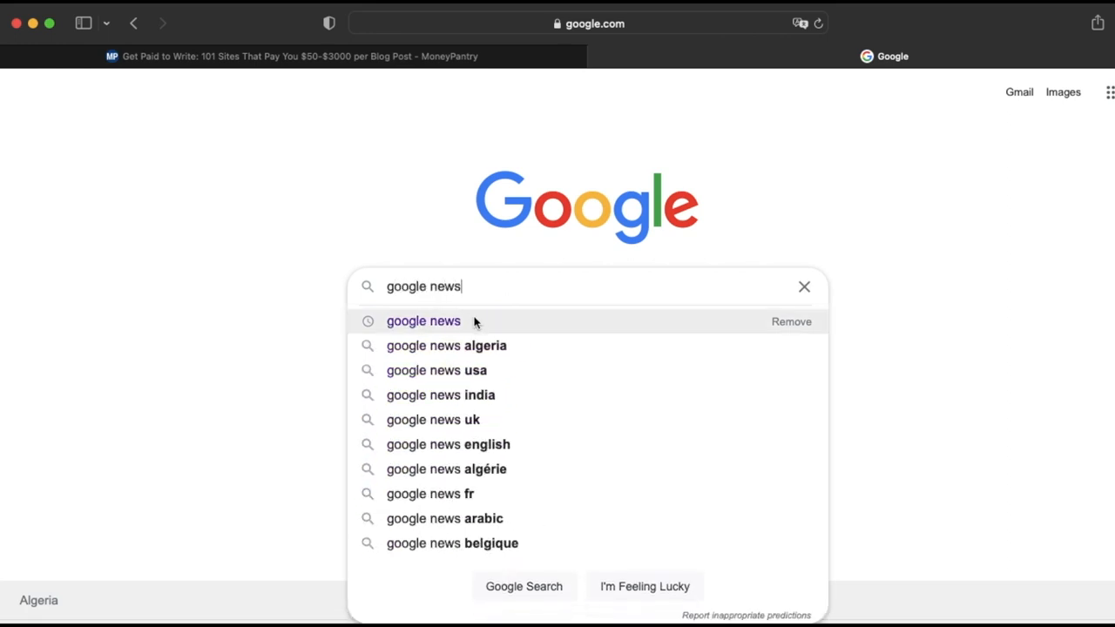
{"action": "left_click", "coordinate": [423, 320]}
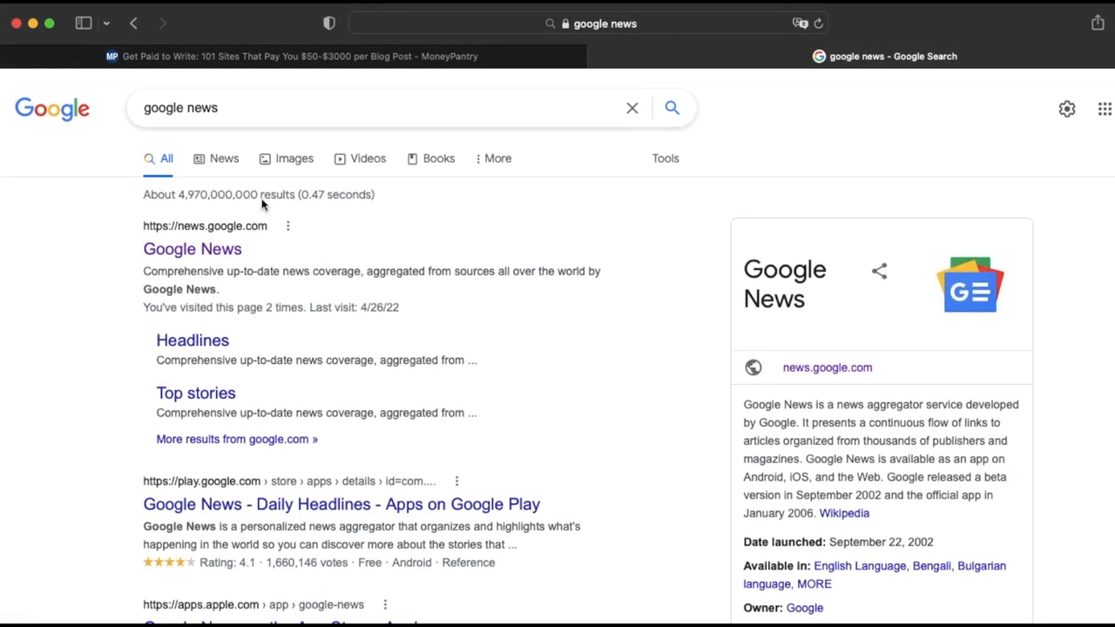
{"action": "mouse_move", "coordinate": [192, 249]}
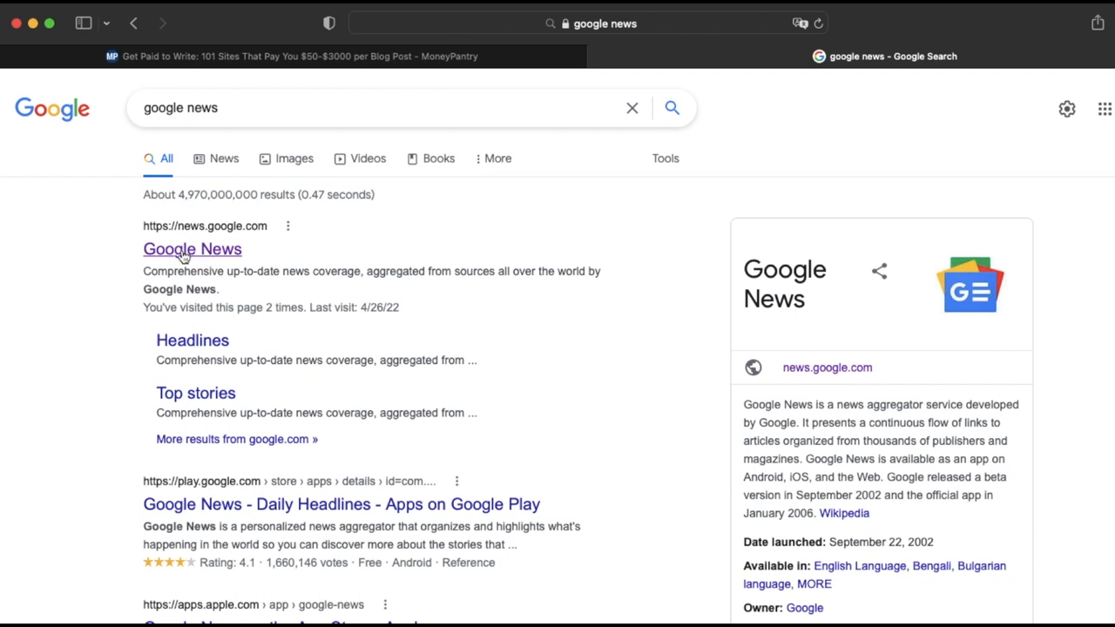
{"action": "left_click", "coordinate": [191, 250]}
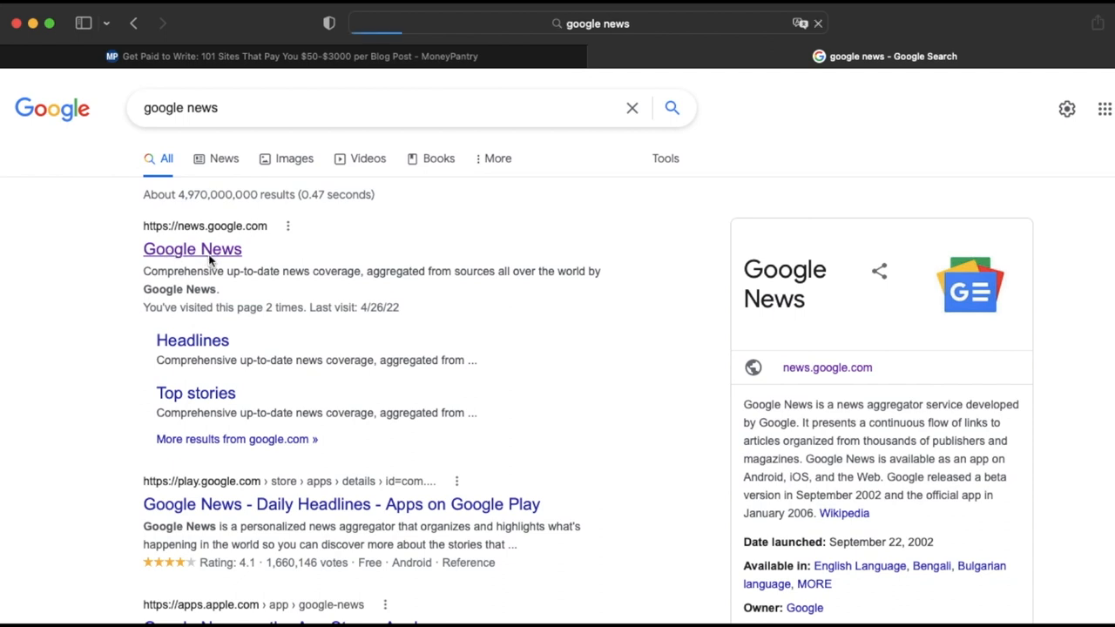
{"action": "left_click", "coordinate": [192, 249]}
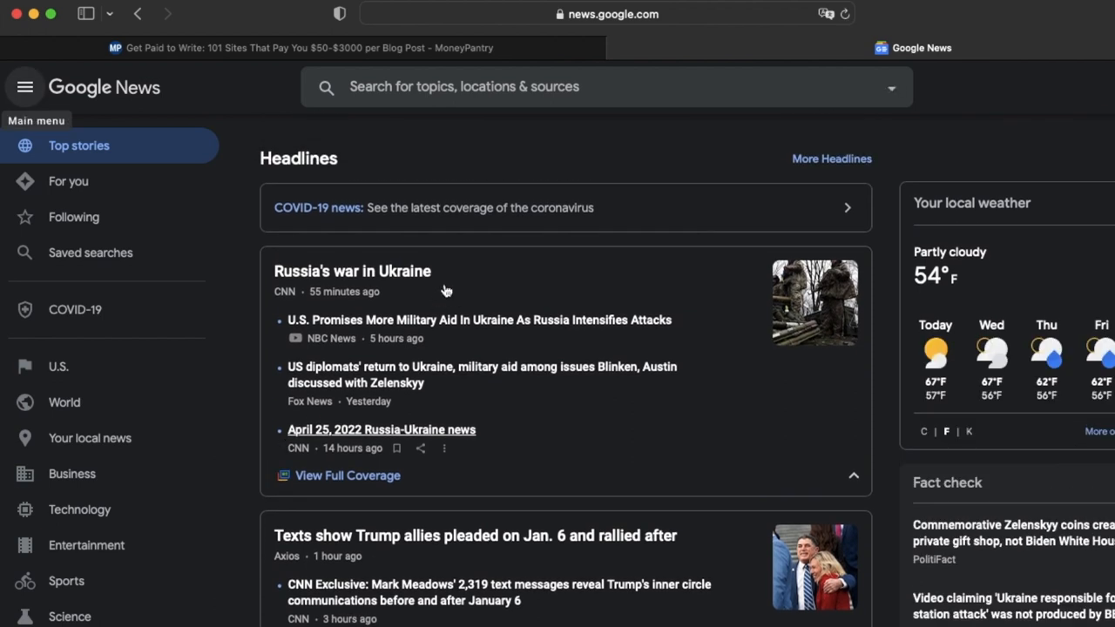
- Search Google News for 'healthy recipes' and open One Green Planet's '15 Heart Healthy Noodle Recipes' article
{"action": "scroll", "scroll_direction": "down", "scroll_amount": 3}
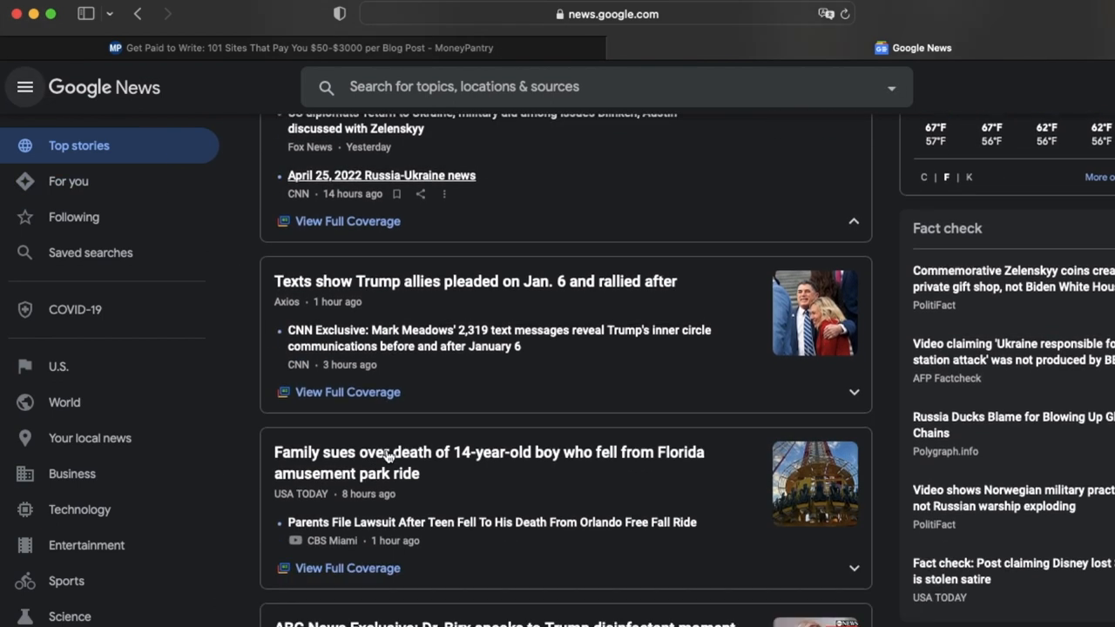
{"action": "scroll", "scroll_direction": "down", "scroll_amount": 3}
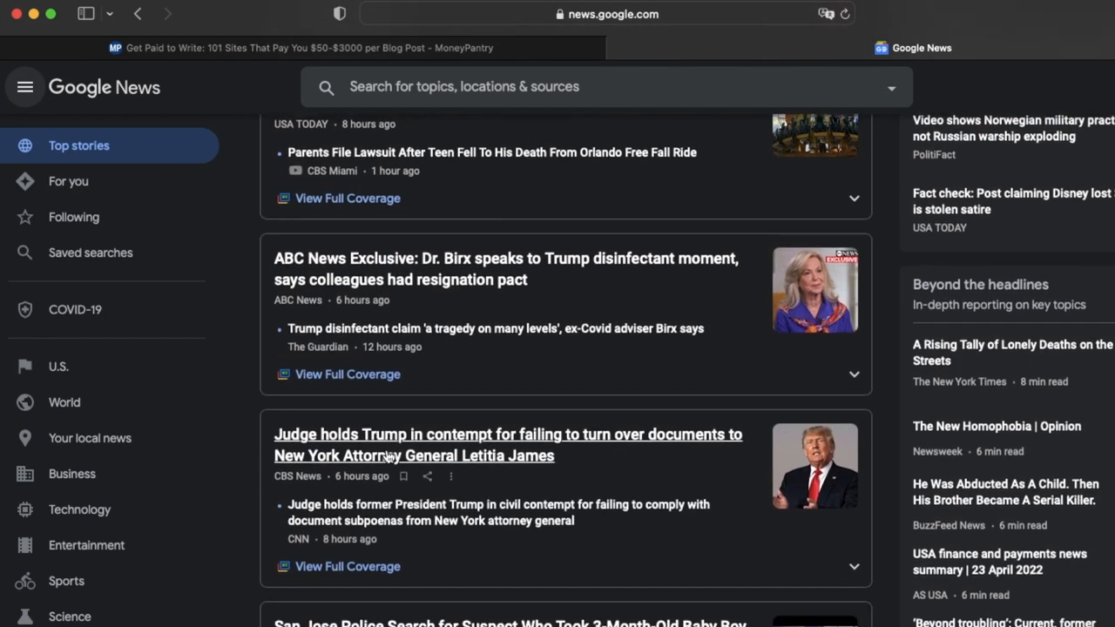
{"action": "scroll", "scroll_direction": "down", "scroll_amount": 3}
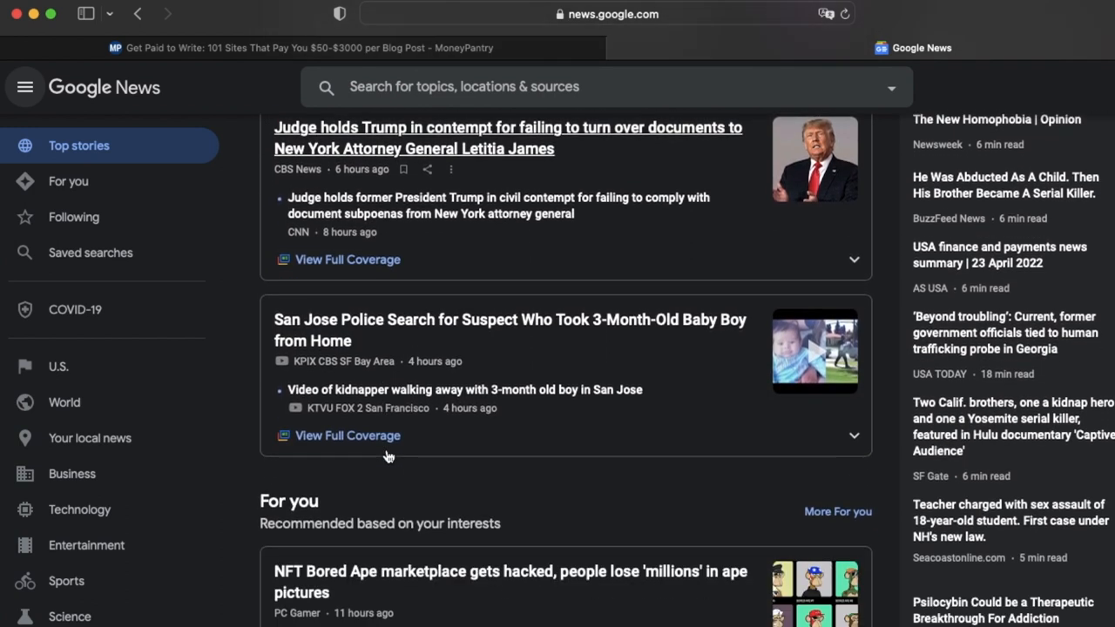
{"action": "scroll", "scroll_direction": "down", "scroll_amount": 3}
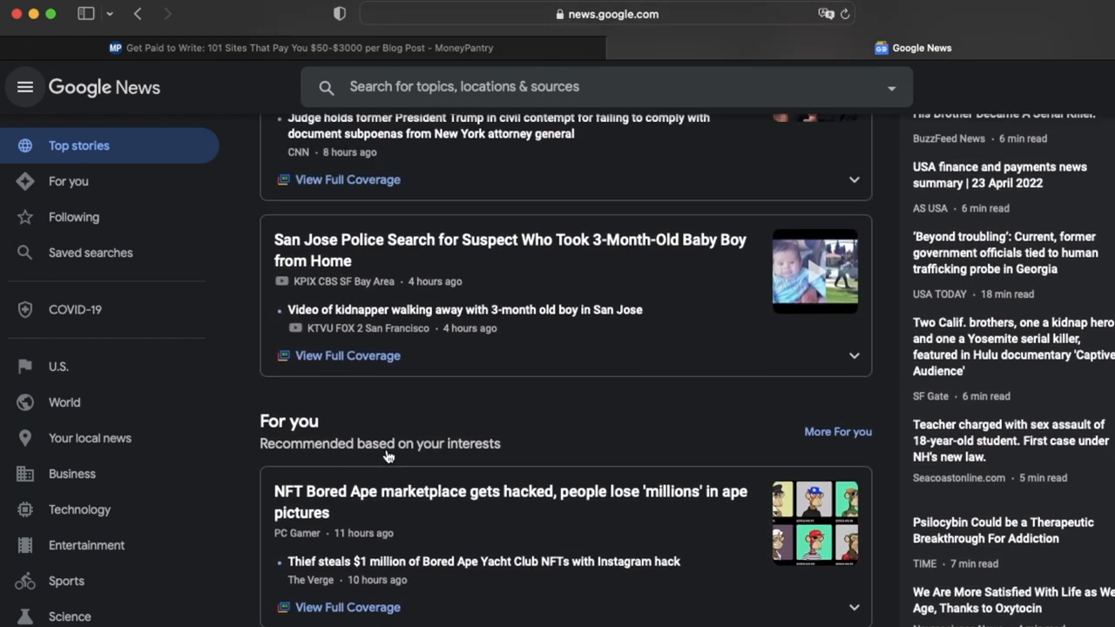
{"action": "scroll", "scroll_direction": "down", "scroll_amount": 3}
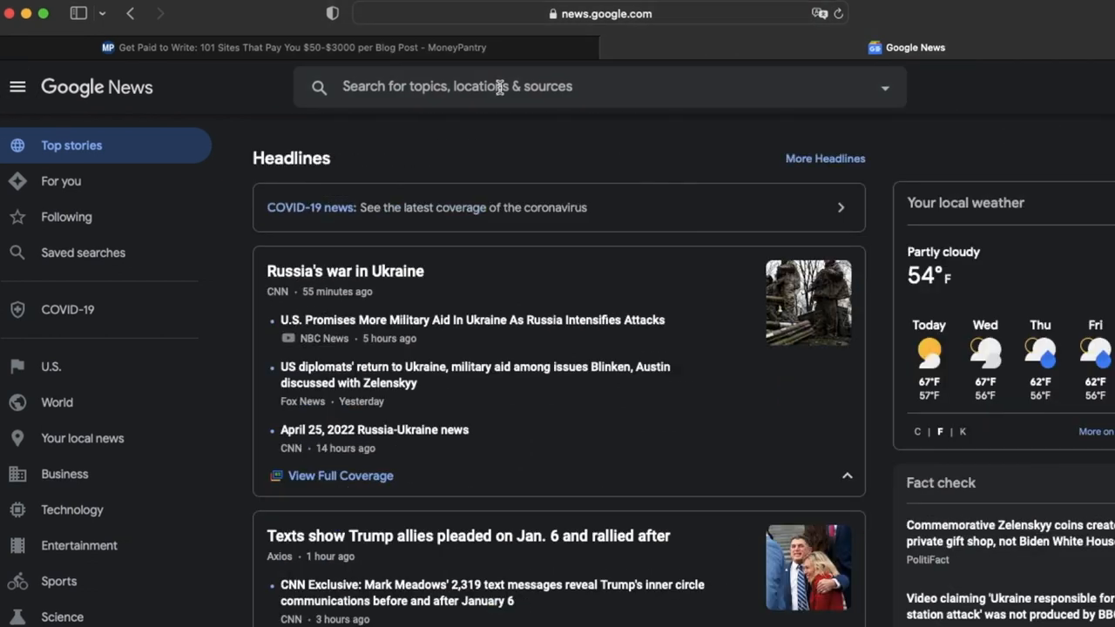
{"action": "type", "text": "heathy re"}
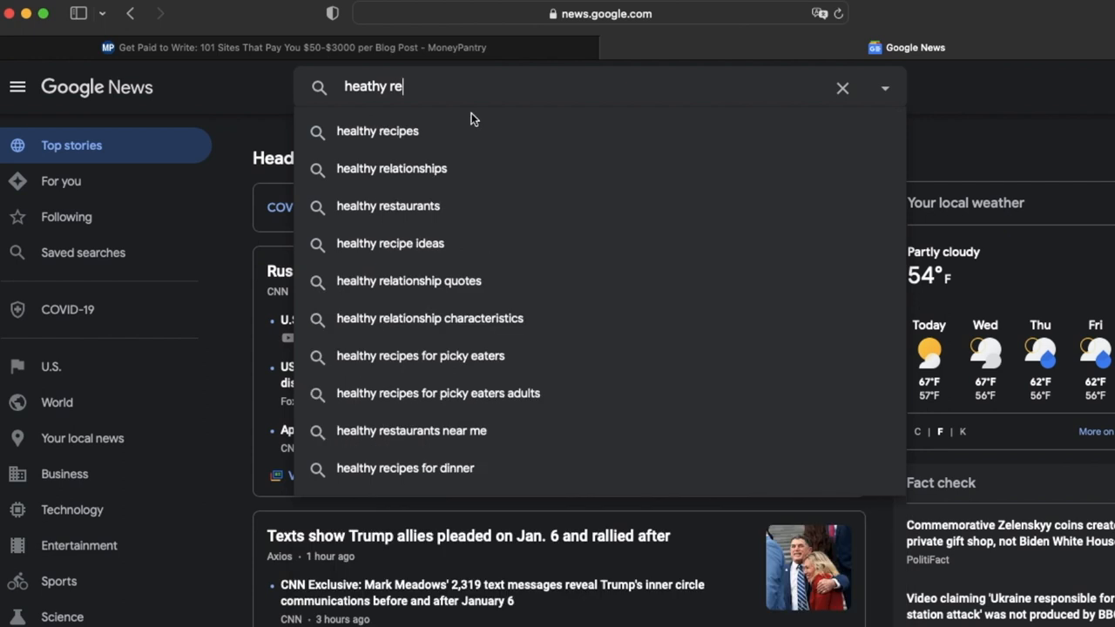
{"action": "left_click", "coordinate": [376, 131]}
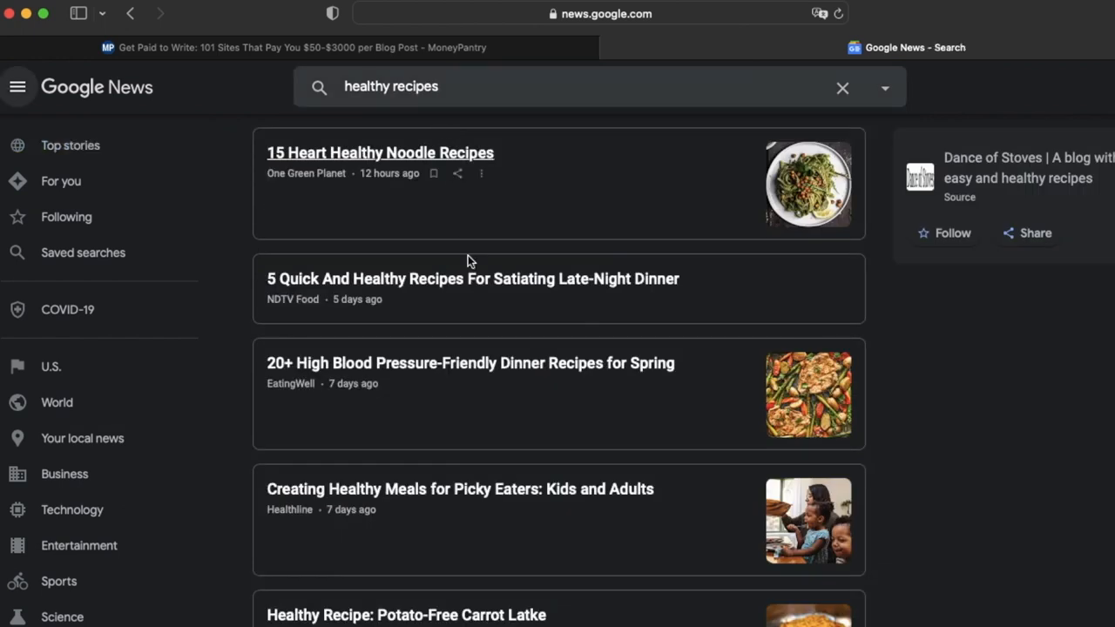
{"action": "scroll", "scroll_direction": "down", "scroll_amount": 3}
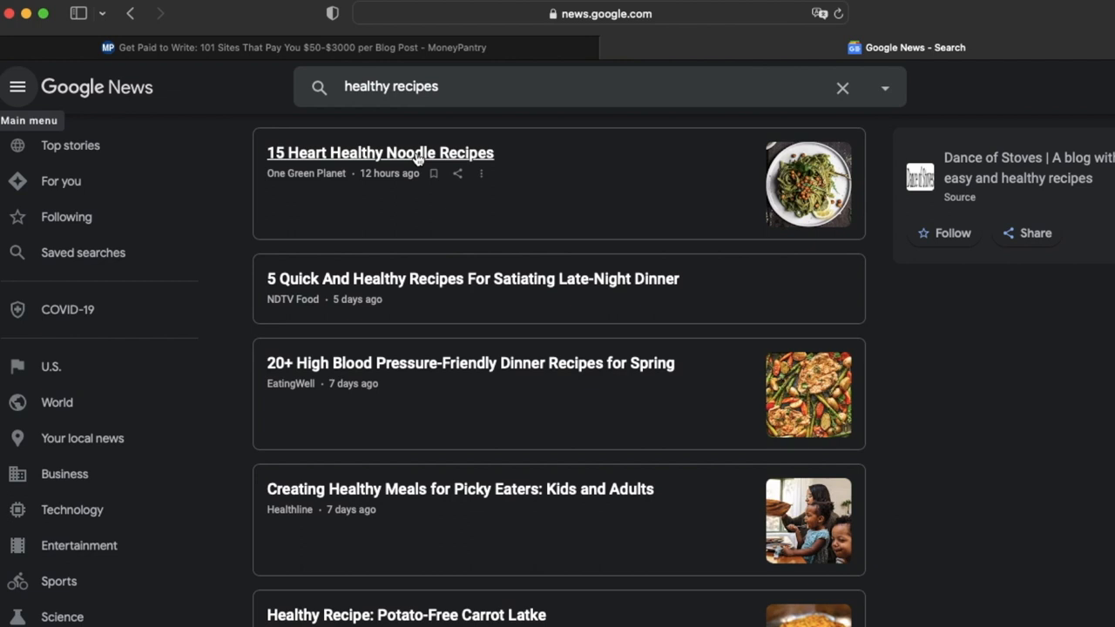
{"action": "left_click", "coordinate": [380, 154]}
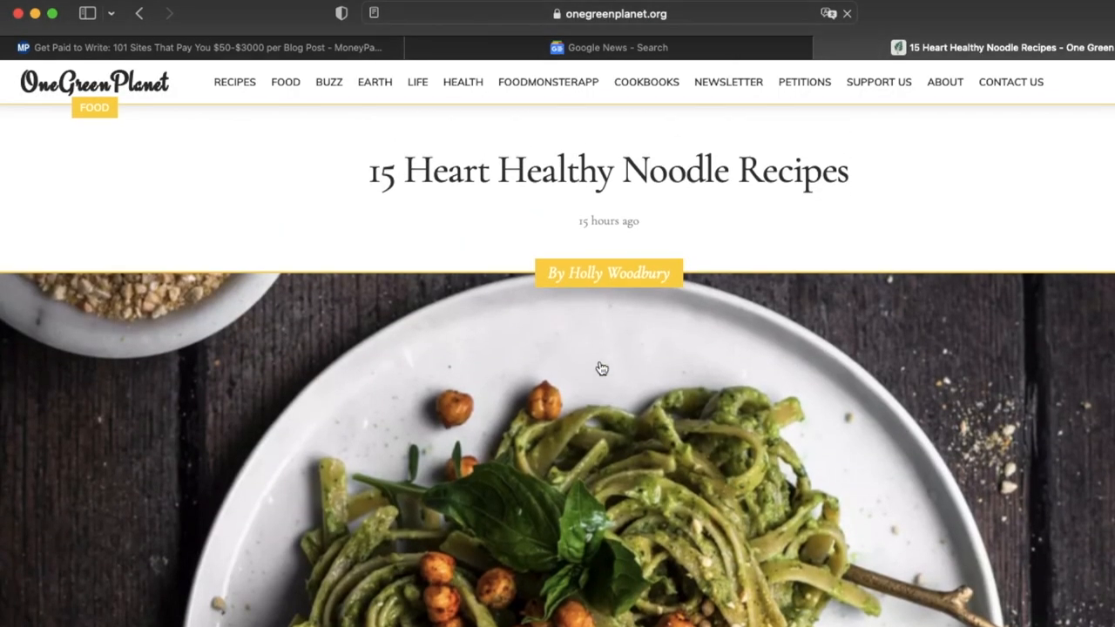
- Select the noodle article's opening paragraph about heart-healthy meals and copy it
{"action": "scroll", "scroll_direction": "down", "scroll_amount": 3}
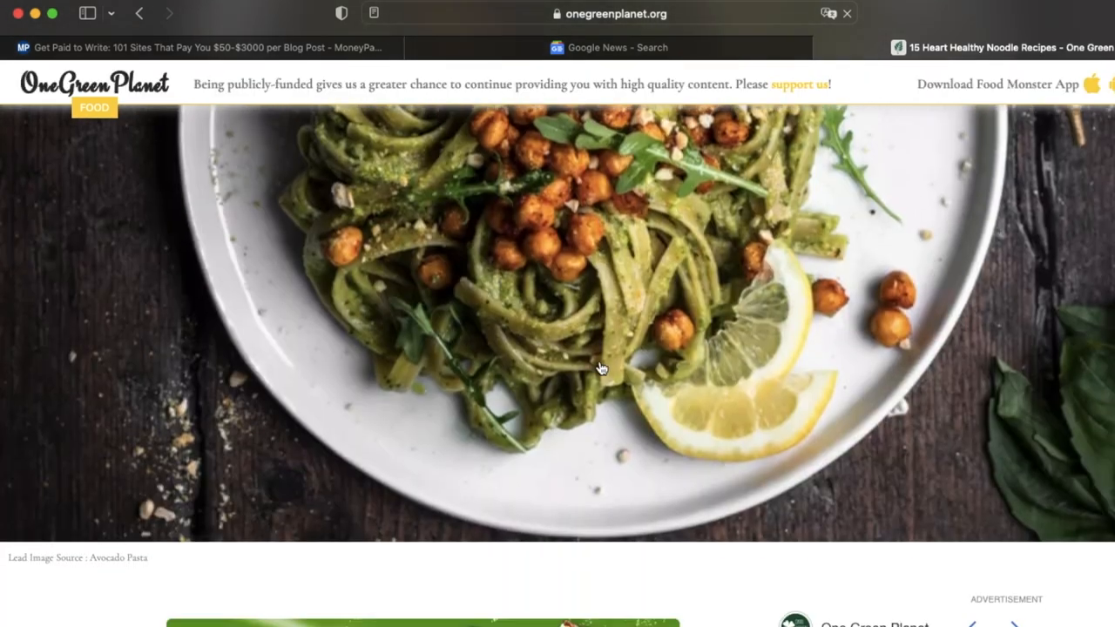
{"action": "scroll", "scroll_direction": "down", "scroll_amount": 3}
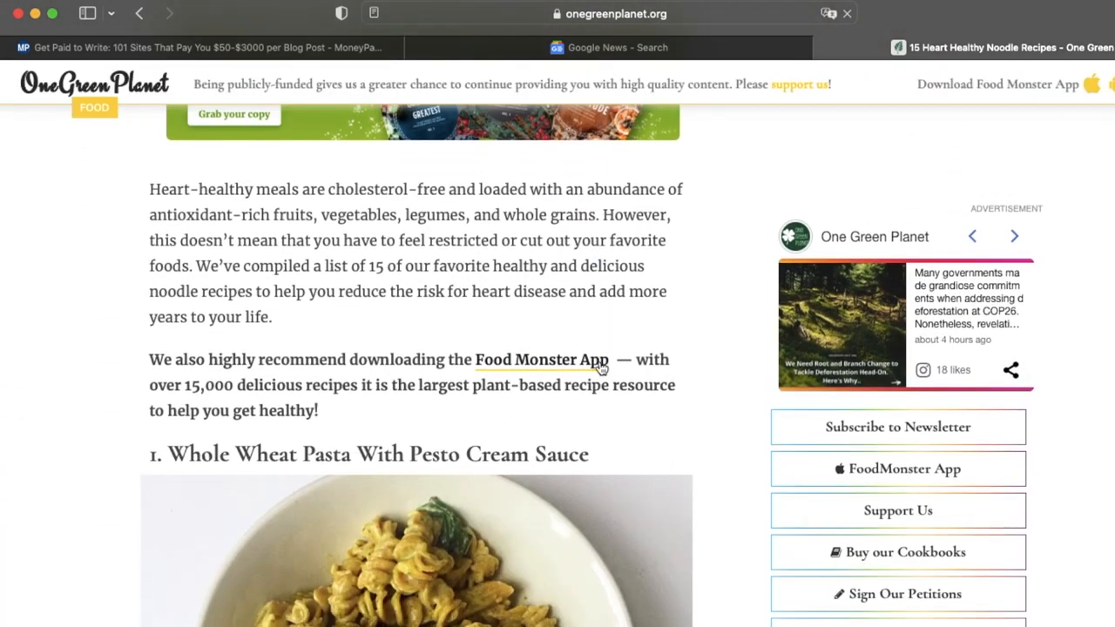
{"action": "scroll", "scroll_direction": "down", "scroll_amount": 3}
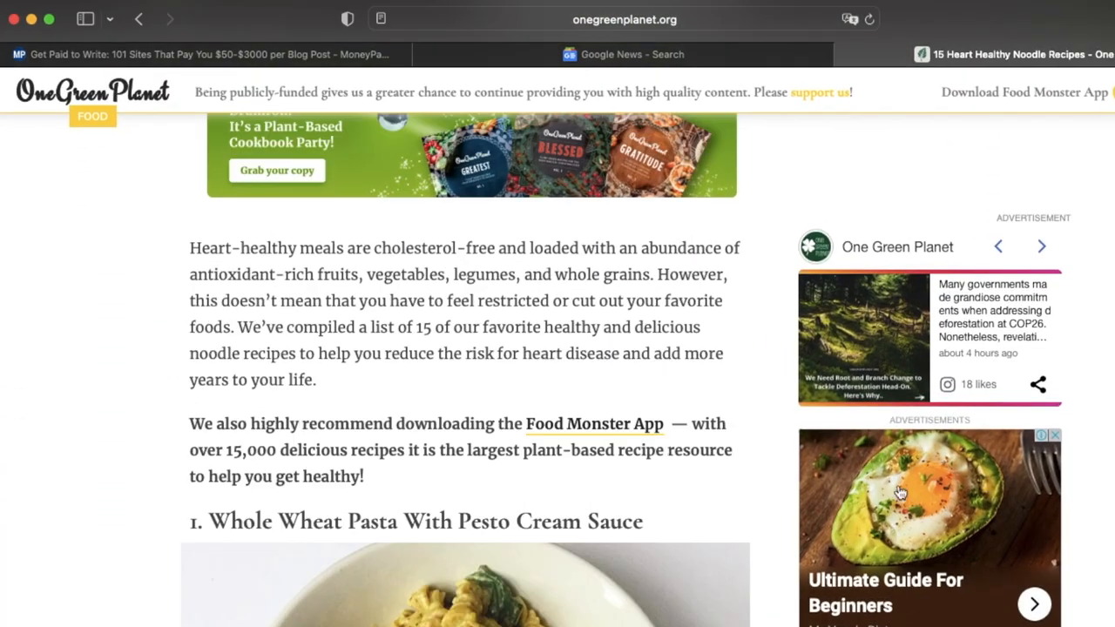
{"action": "left_click_drag", "start_coordinate": [190, 248], "coordinate": [230, 276]}
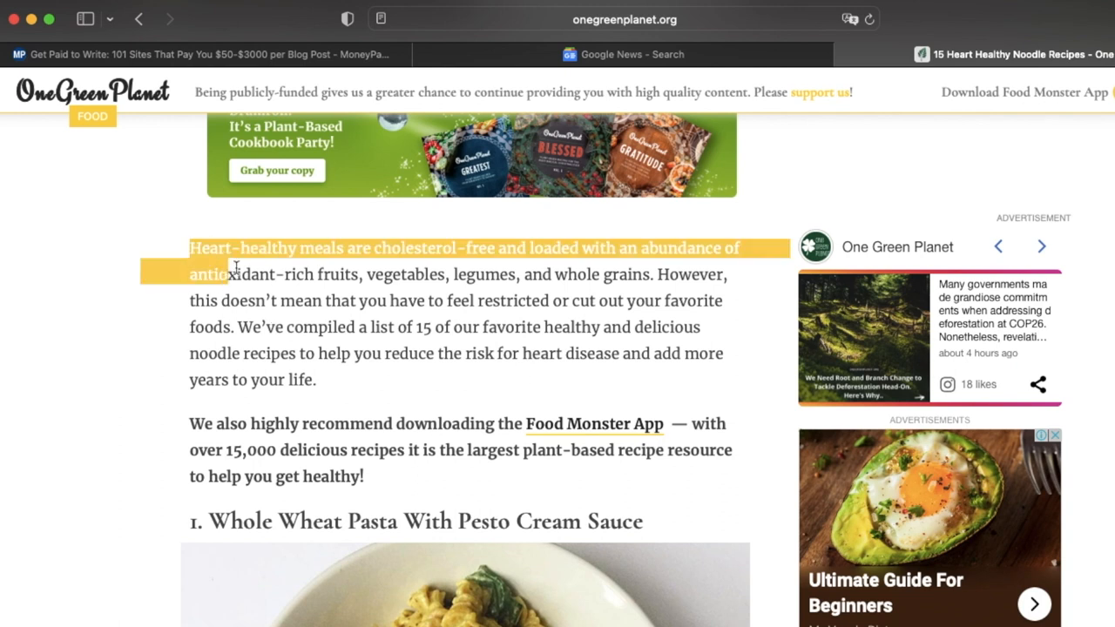
{"action": "left_click_drag", "start_coordinate": [235, 265], "coordinate": [317, 380]}
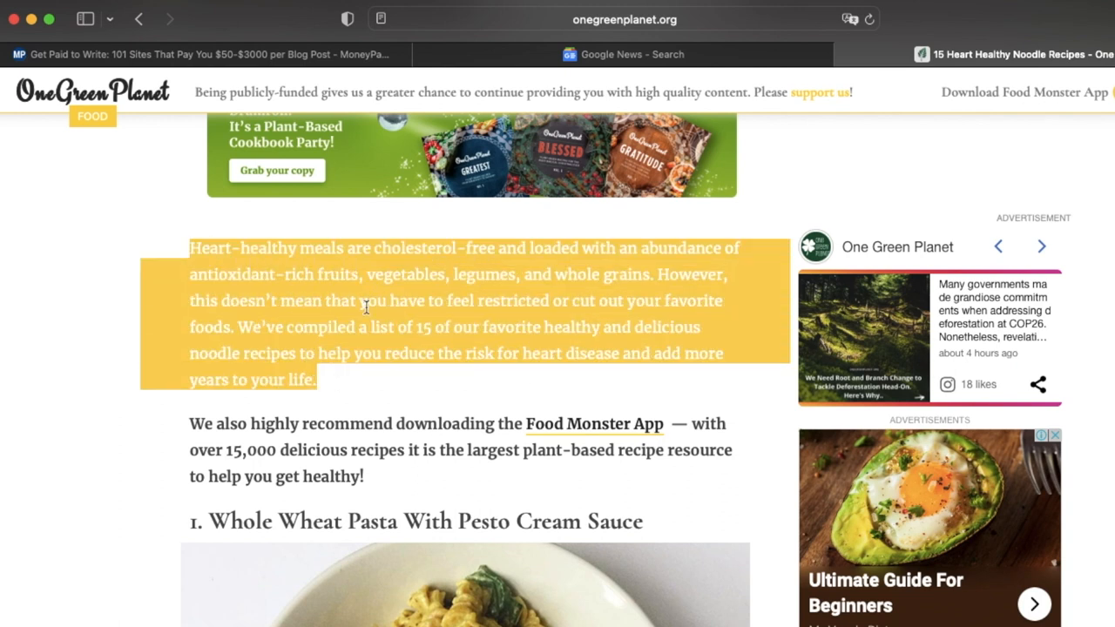
{"action": "right_click", "coordinate": [366, 307]}
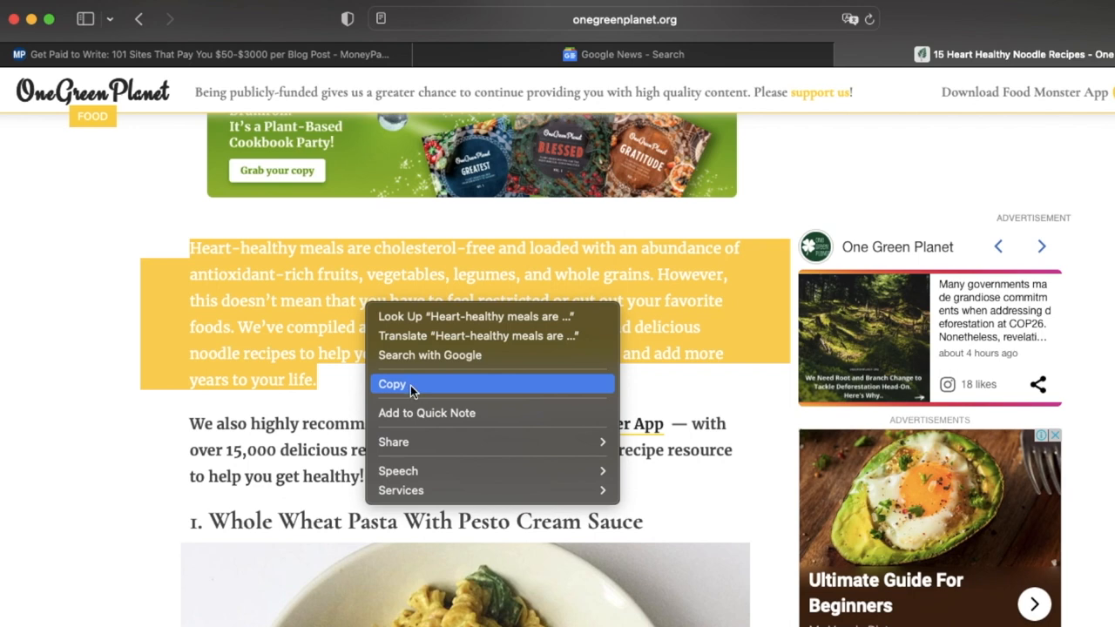
{"action": "left_click", "coordinate": [392, 385]}
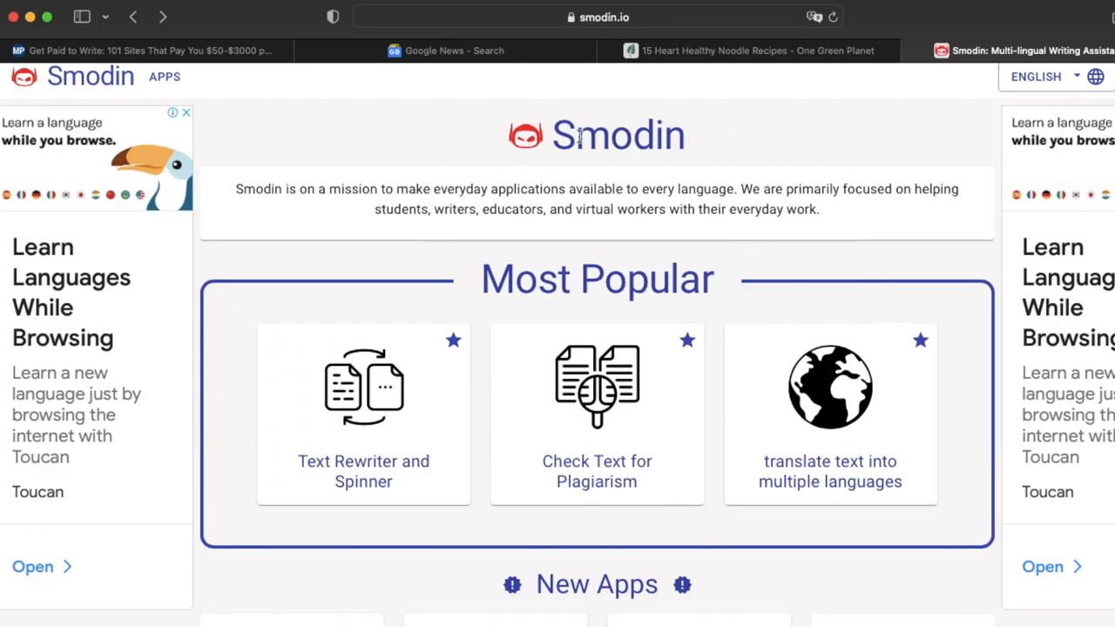
{"action": "mouse_move", "coordinate": [407, 310]}
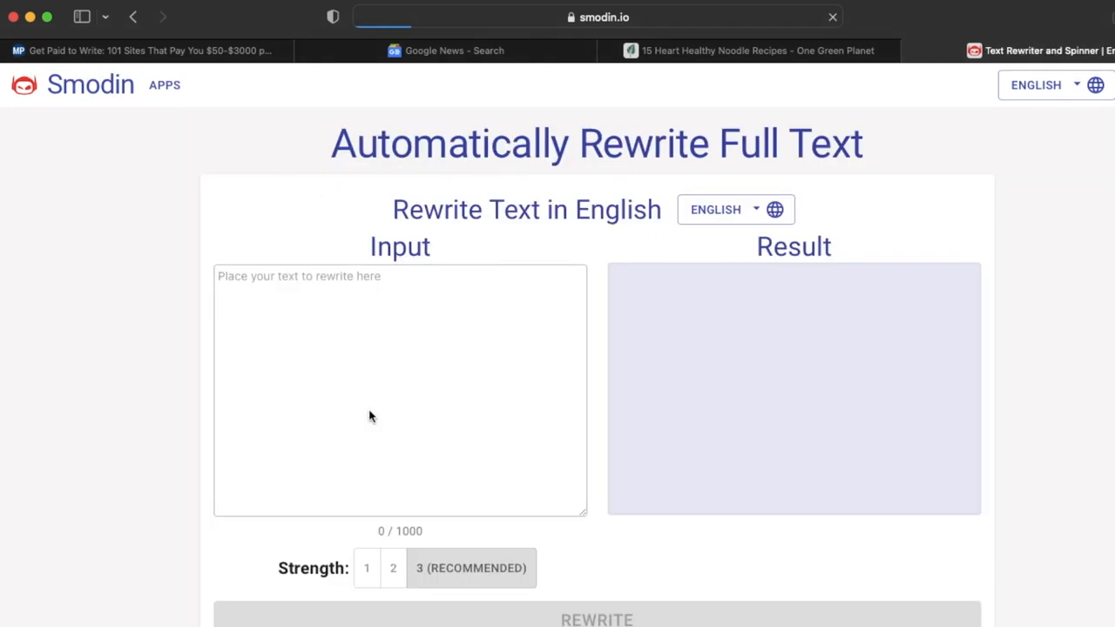
- Paste the copied paragraph into Smodin's Text Rewriter input and generate a rewritten version
{"action": "left_click", "coordinate": [401, 390]}
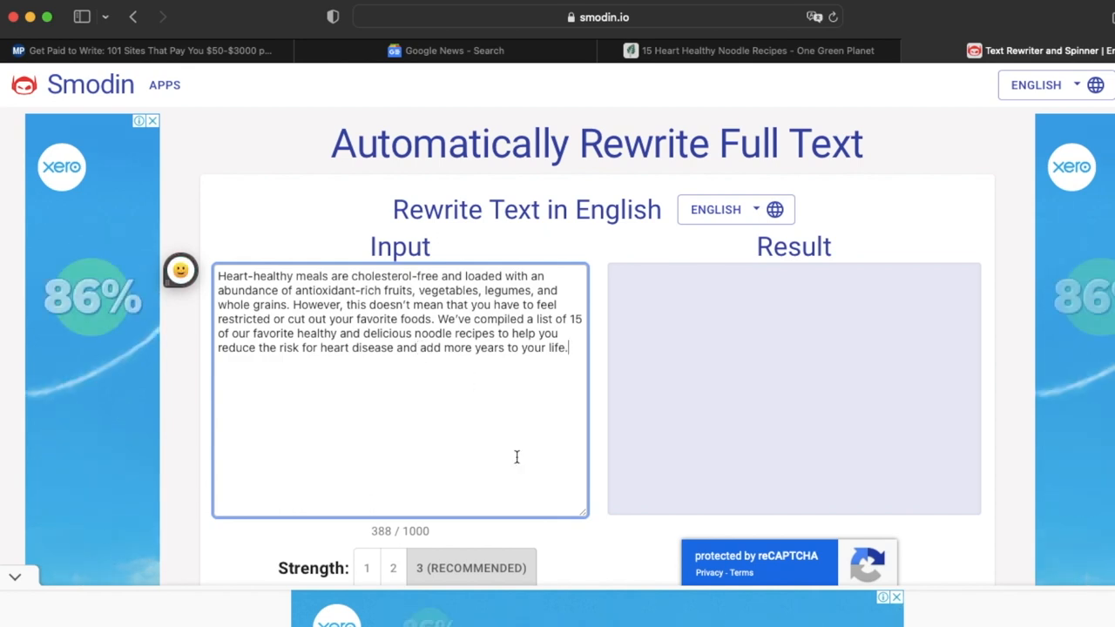
{"action": "scroll", "scroll_direction": "down", "scroll_amount": 3}
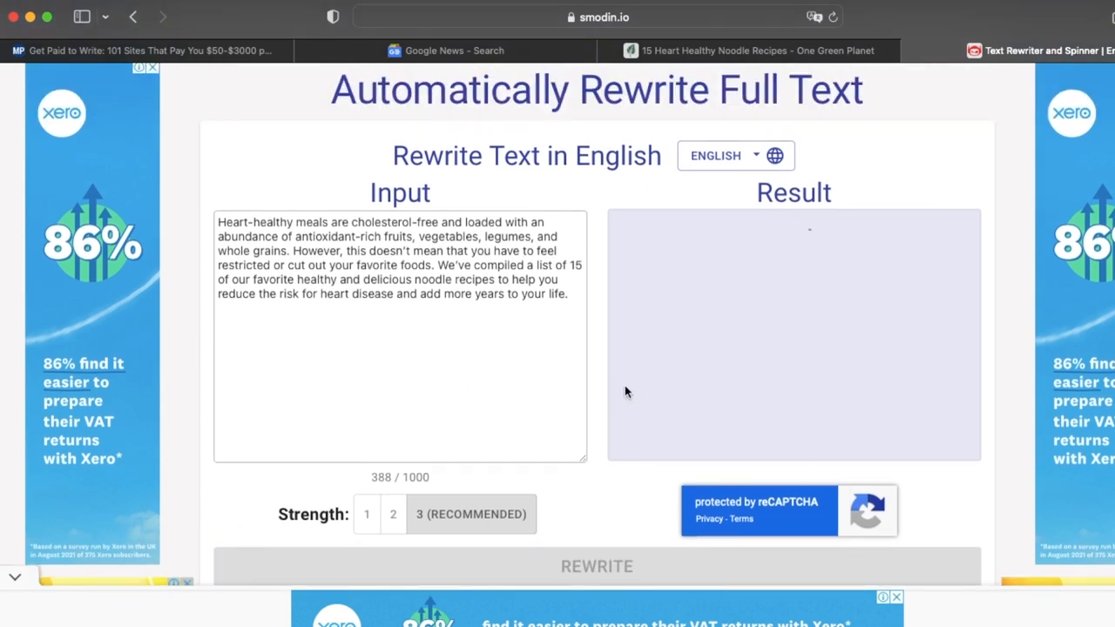
{"action": "left_click", "coordinate": [596, 566]}
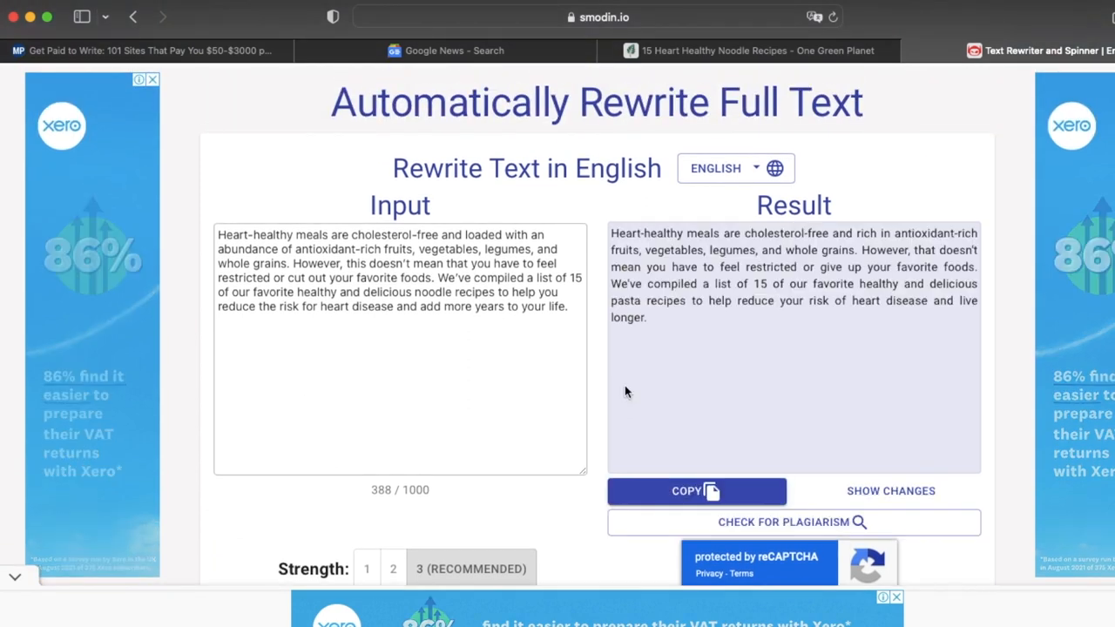
{"action": "mouse_move", "coordinate": [700, 358]}
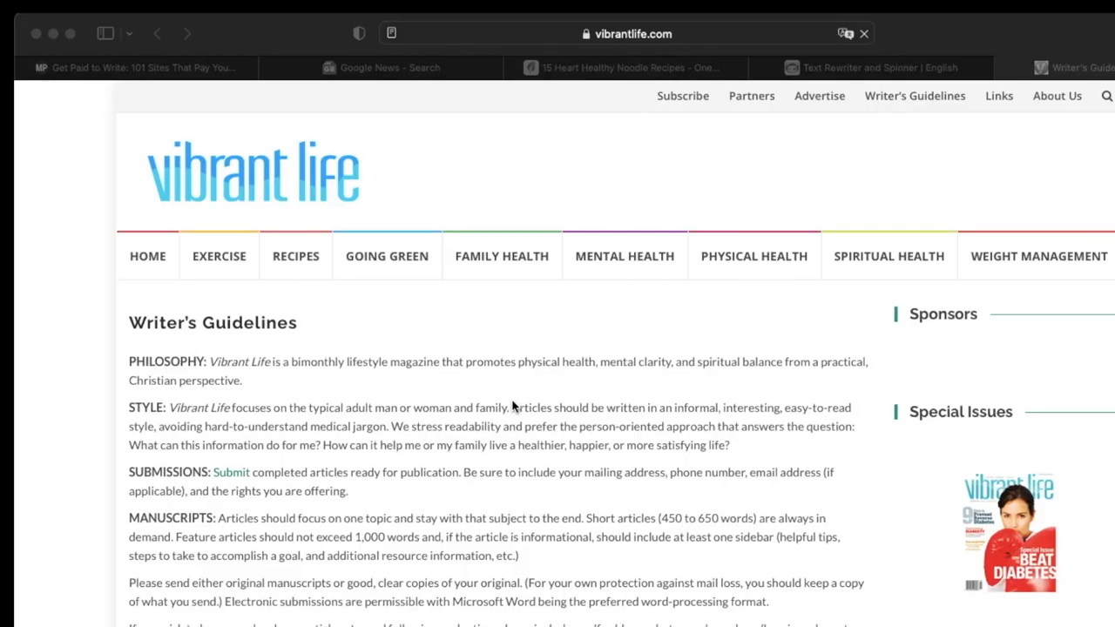
- Back on Vibrant Life's Writer's Guidelines, read the SUBMISSIONS paragraph and clear its highlight
{"action": "scroll", "scroll_direction": "down", "scroll_amount": 3}
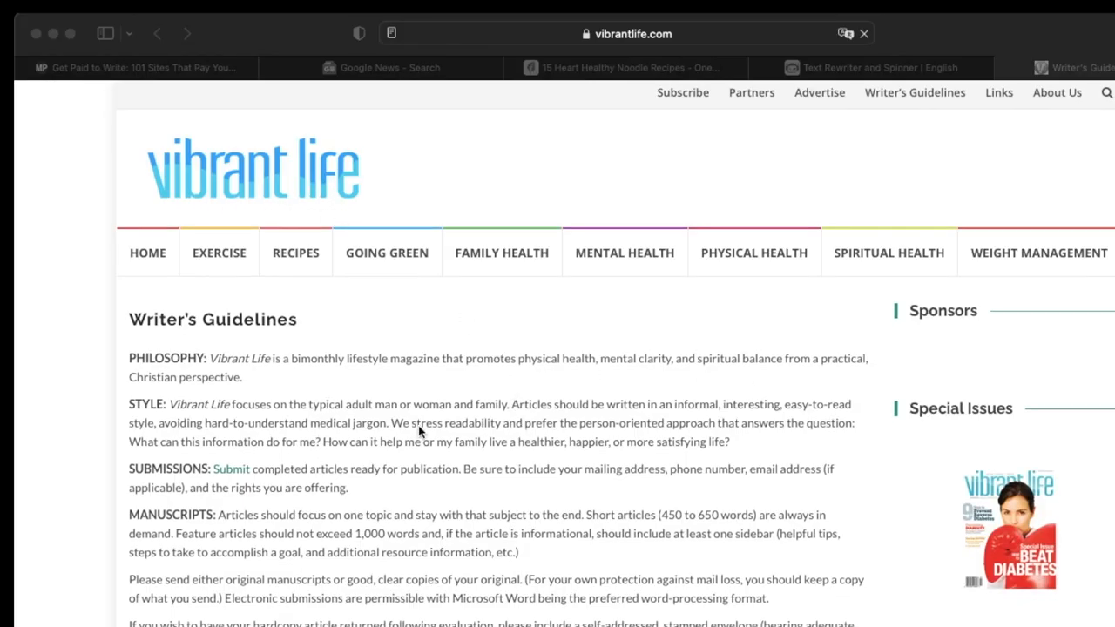
{"action": "scroll", "scroll_direction": "down", "scroll_amount": 3}
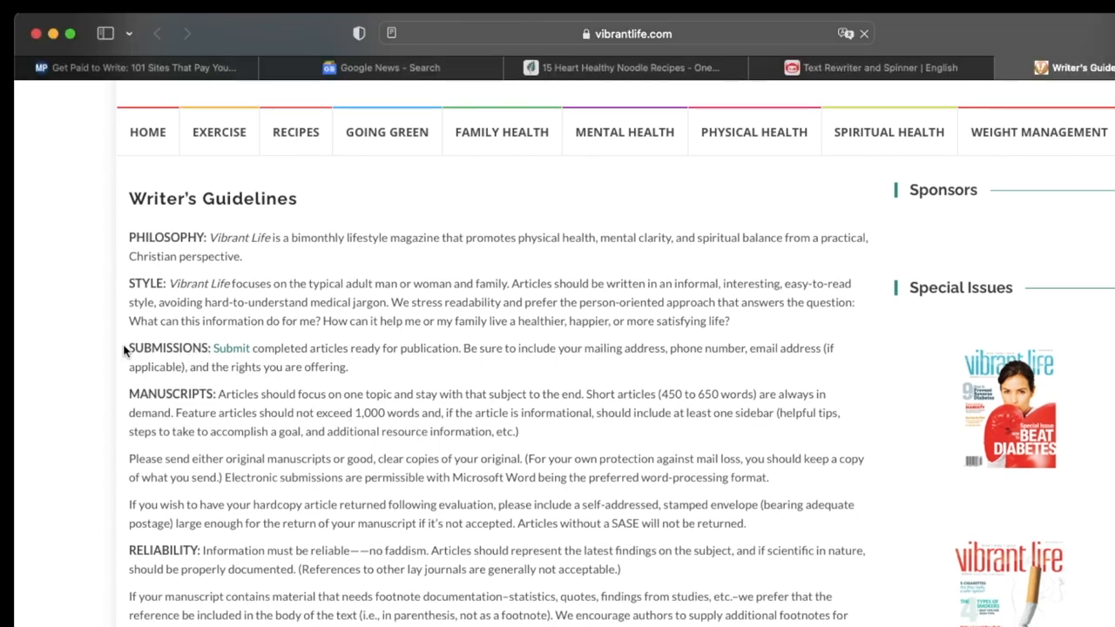
{"action": "mouse_move", "coordinate": [220, 356]}
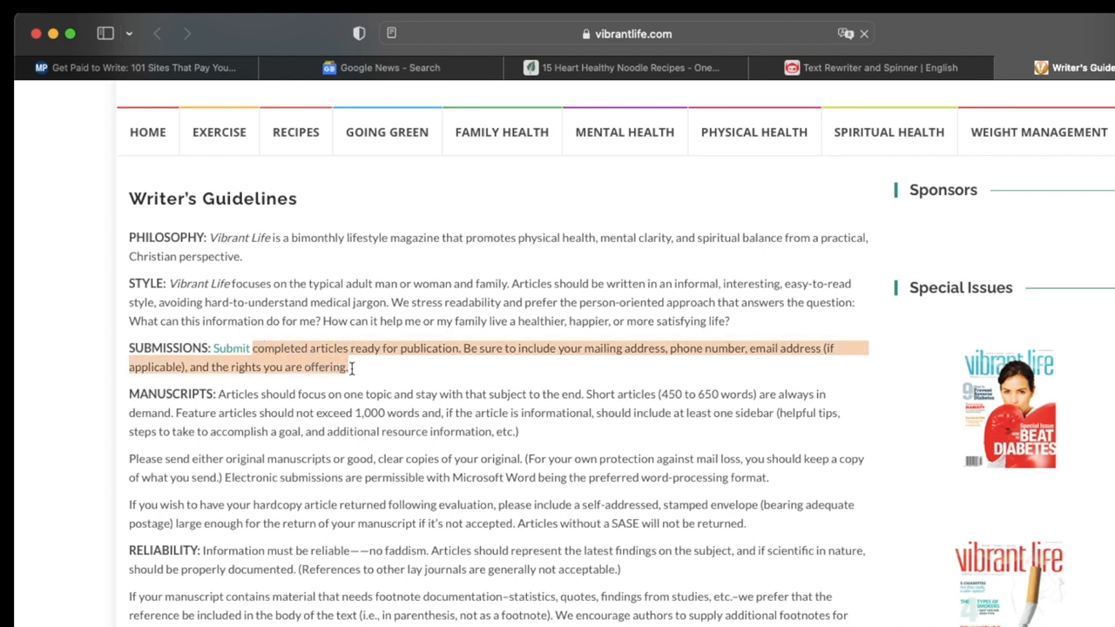
{"action": "mouse_move", "coordinate": [596, 349]}
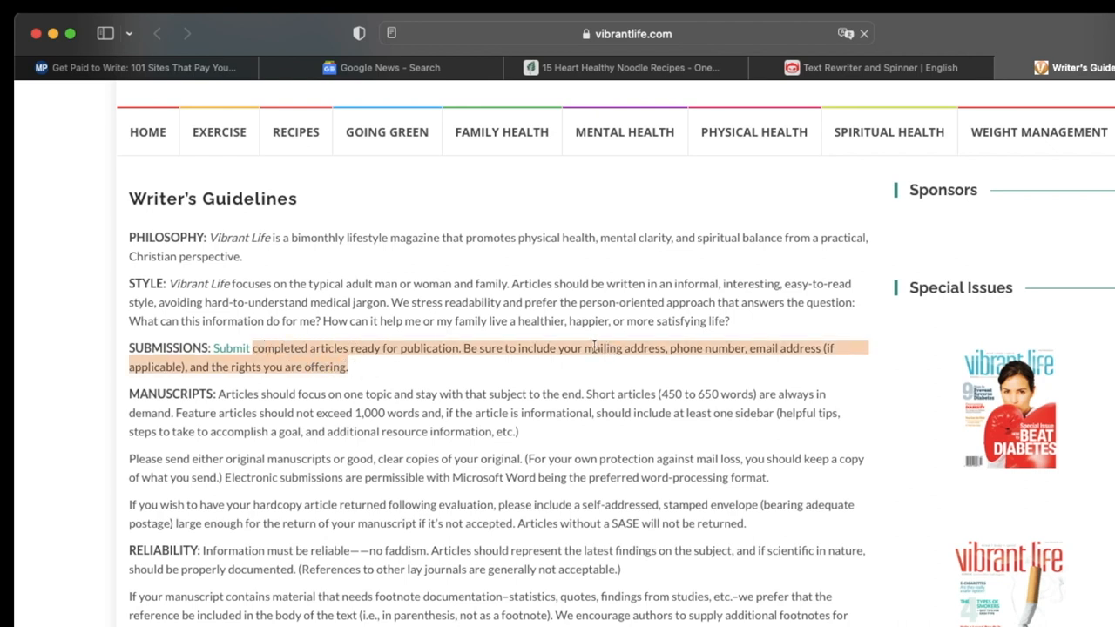
{"action": "mouse_move", "coordinate": [607, 374]}
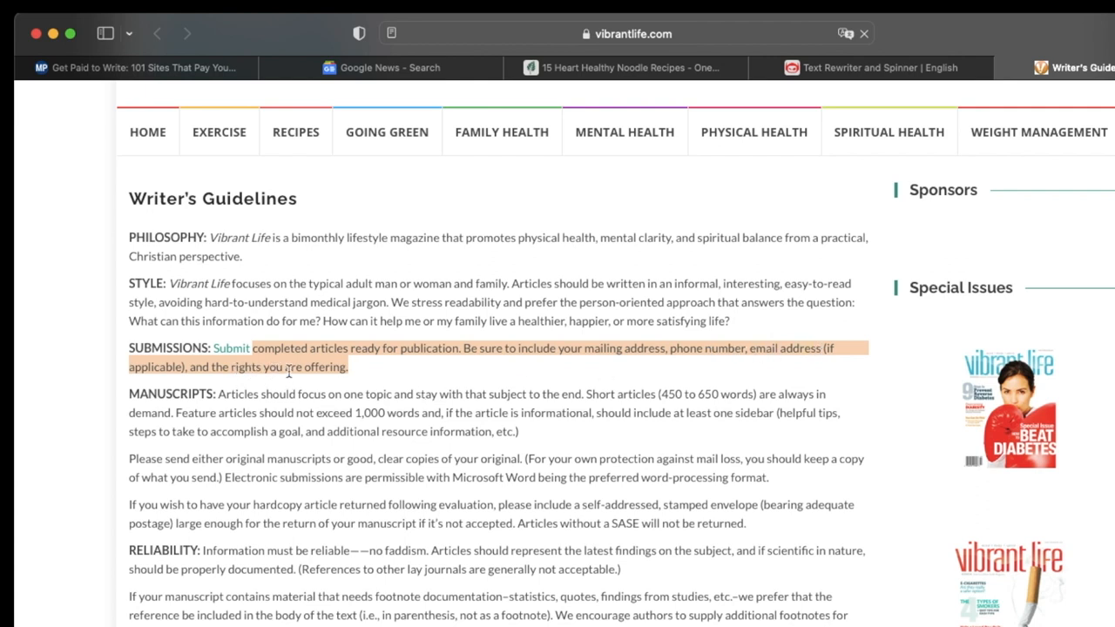
{"action": "mouse_move", "coordinate": [349, 373]}
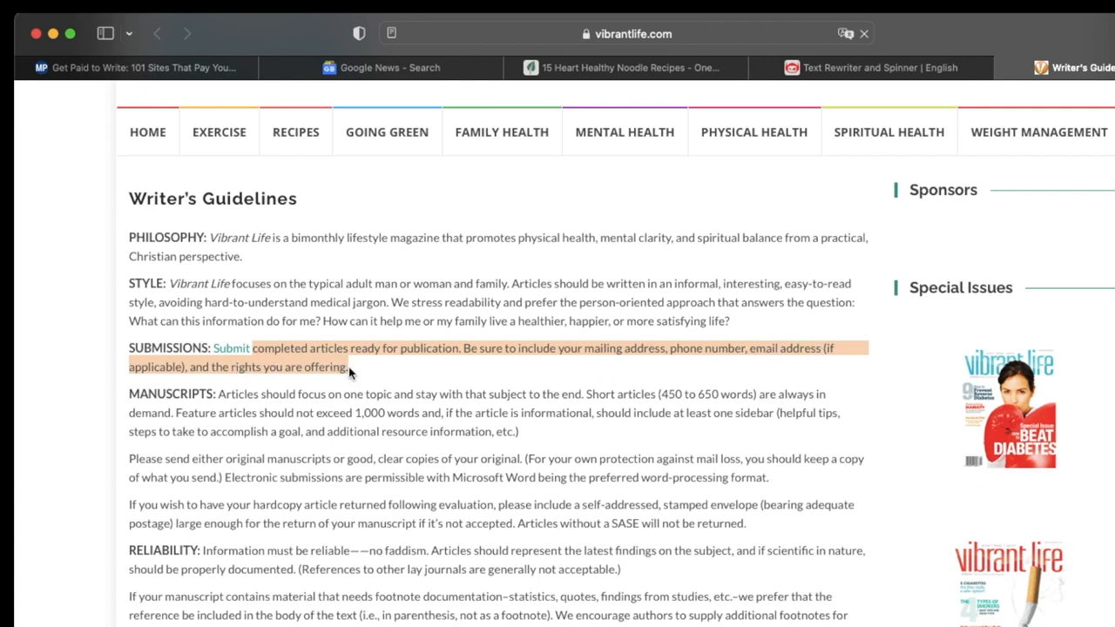
{"action": "left_click", "coordinate": [360, 370]}
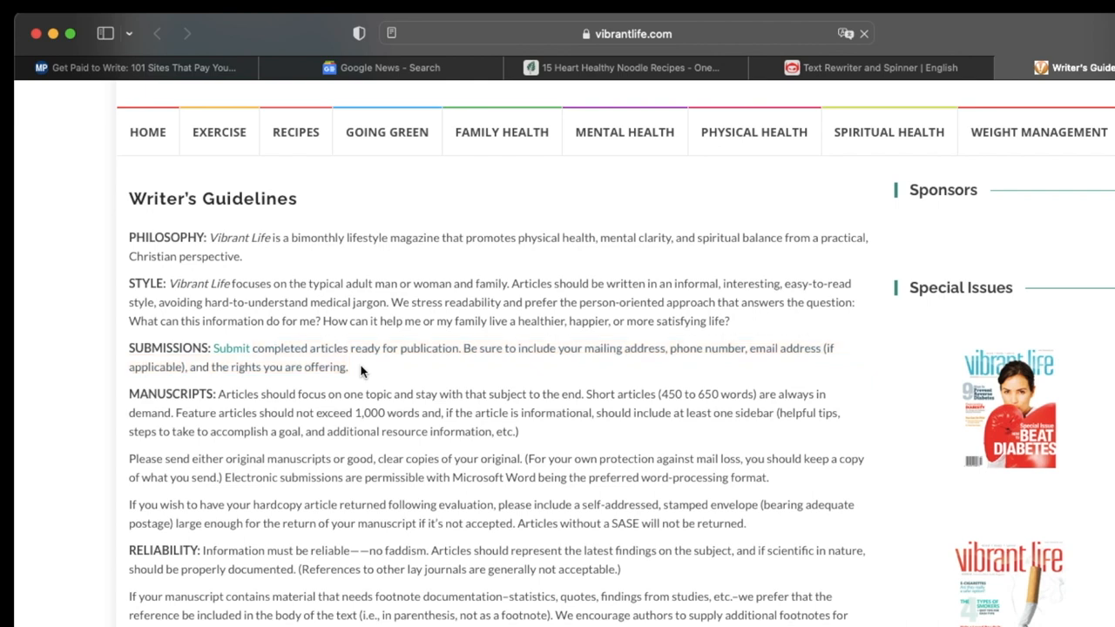
{"action": "mouse_move", "coordinate": [363, 380]}
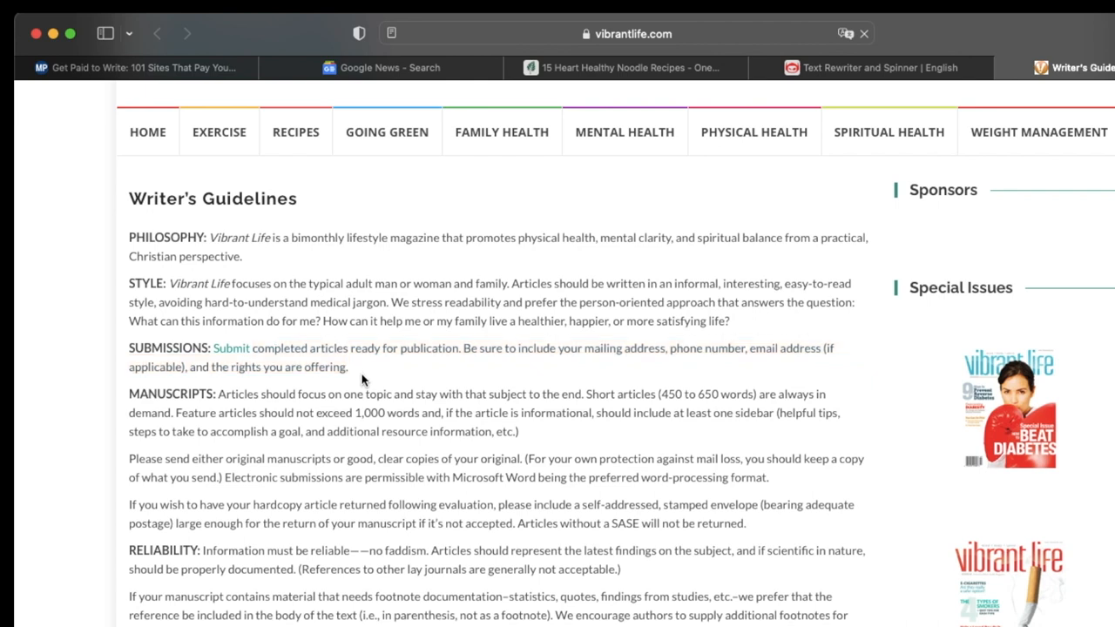